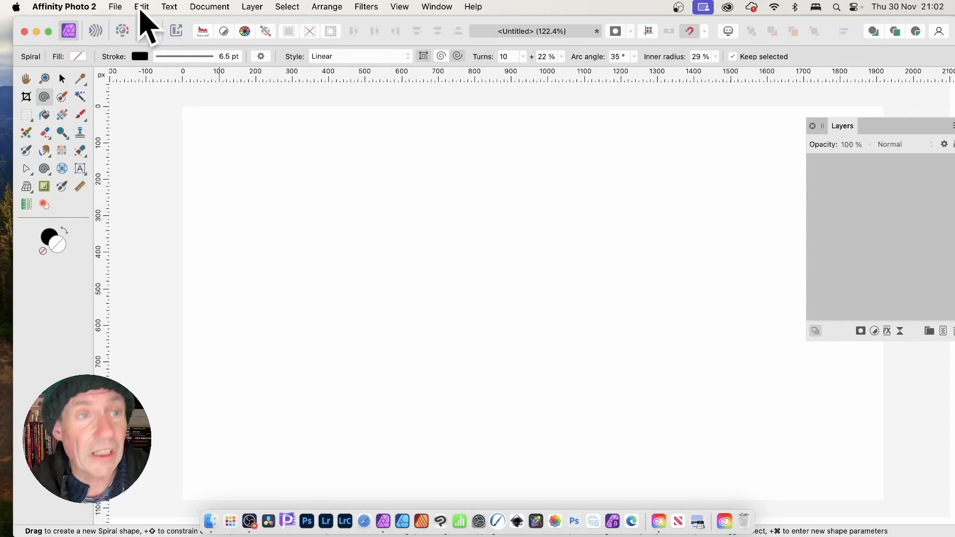
- Customise the toolbar via the View menu so the Spiral Tool is available
left_click(64, 7)
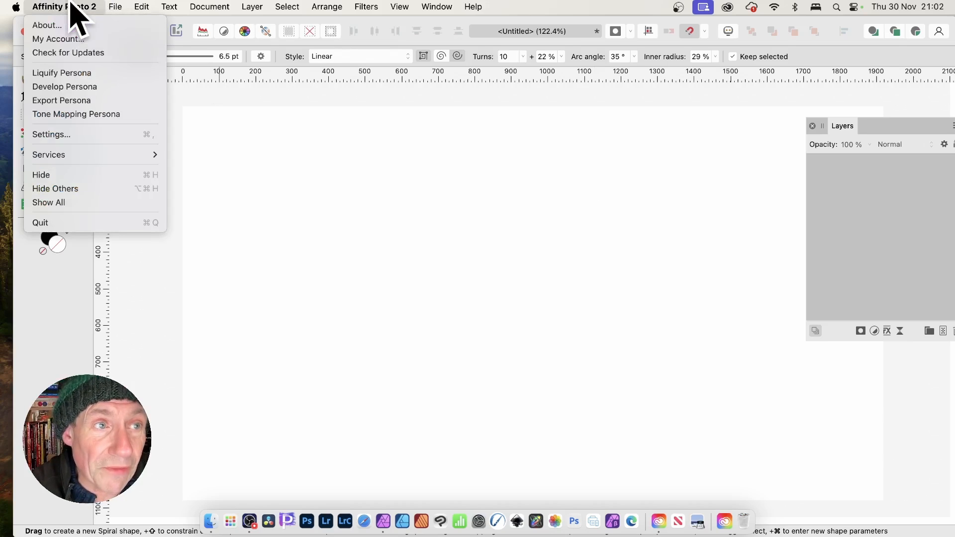
mouse_move(68, 52)
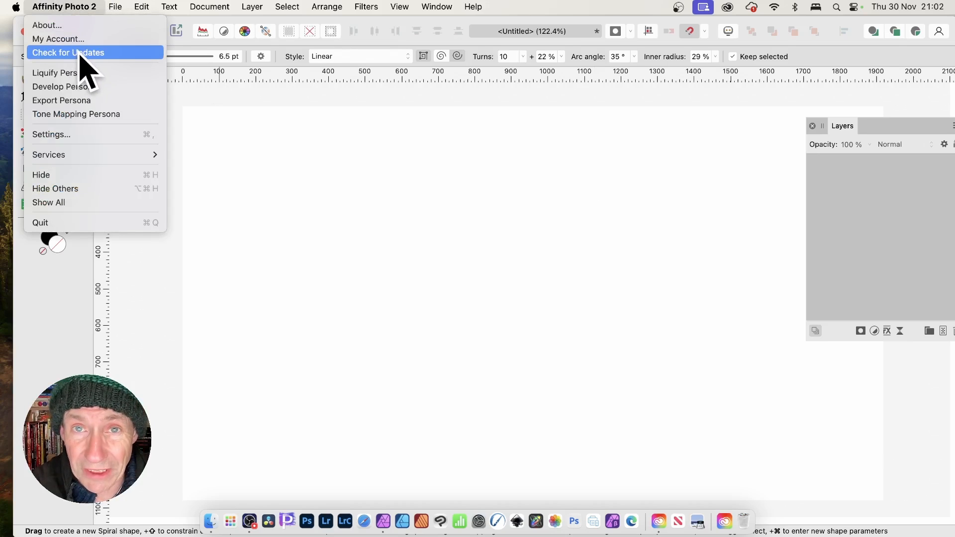
mouse_move(91, 72)
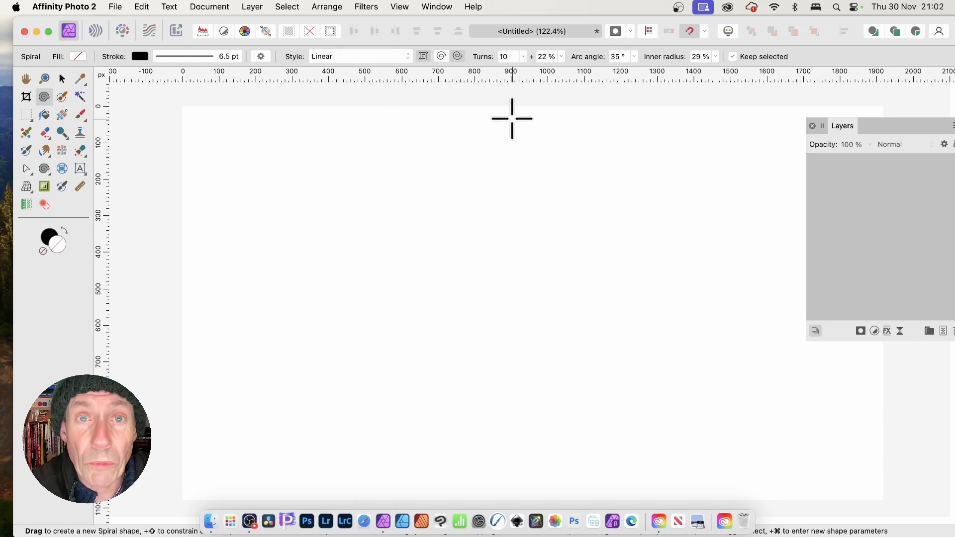
left_click(399, 7)
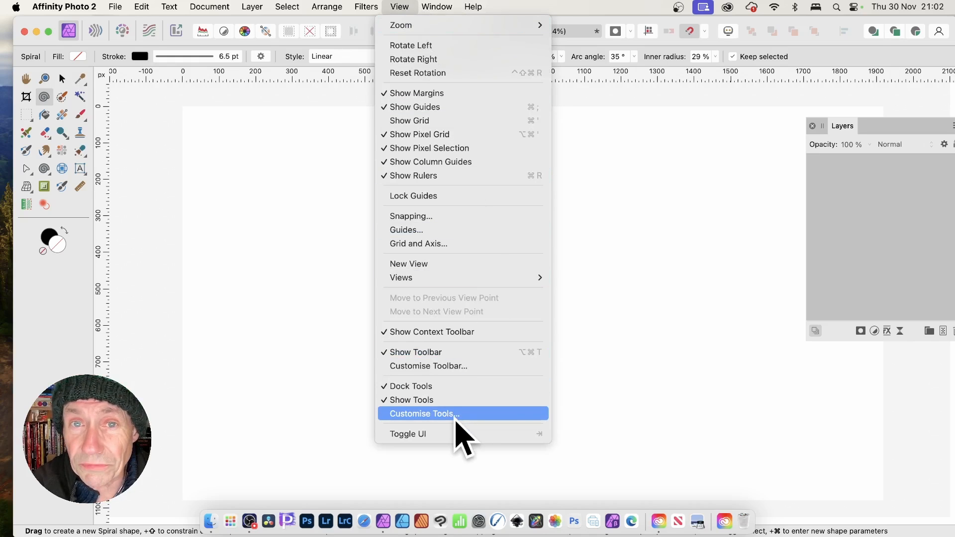
left_click(421, 414)
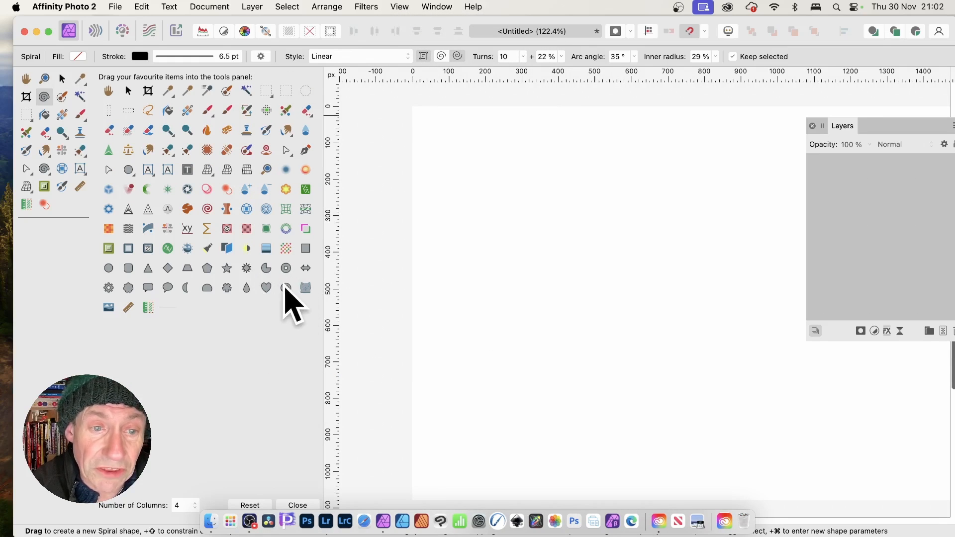
mouse_move(313, 520)
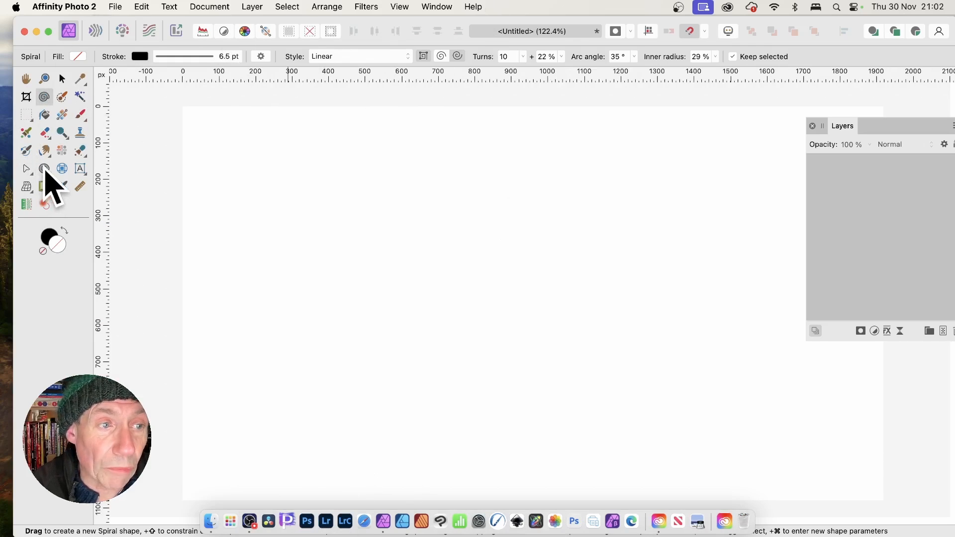
- Draw a large tilted ten-turn Linear spiral across the middle of the page
left_click(44, 169)
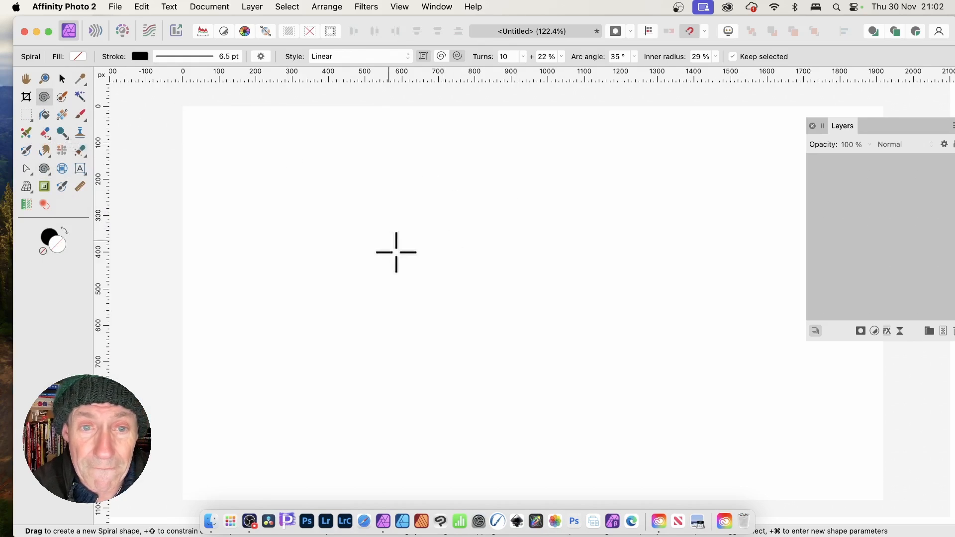
left_click_drag(396, 252, 560, 317)
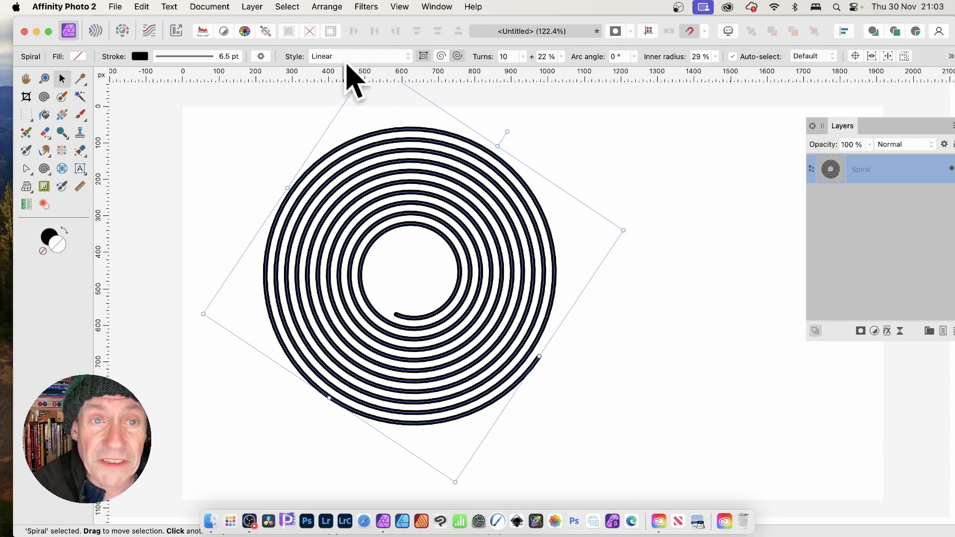
- Try Decaying and Semi-circular styles, then settle on Counter Semi-circular
left_click(359, 56)
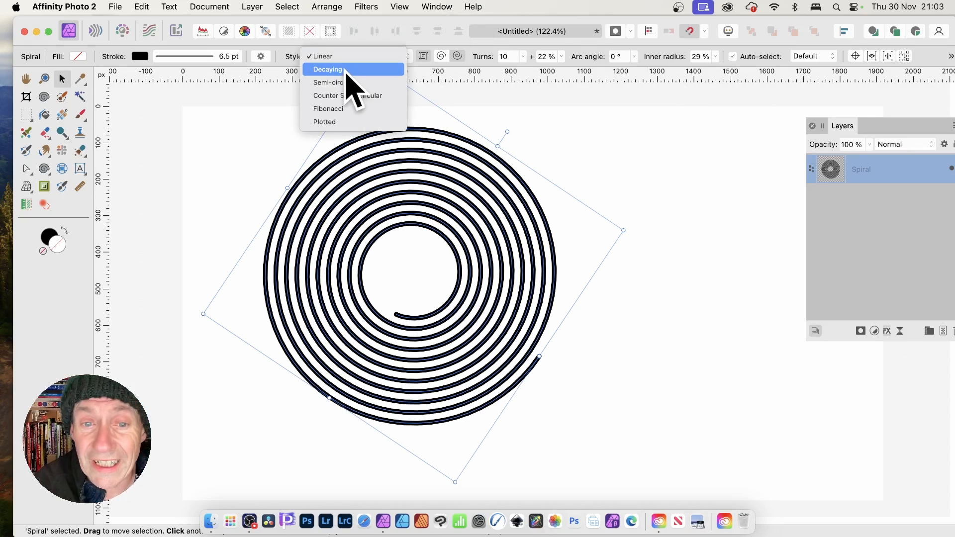
left_click(327, 56)
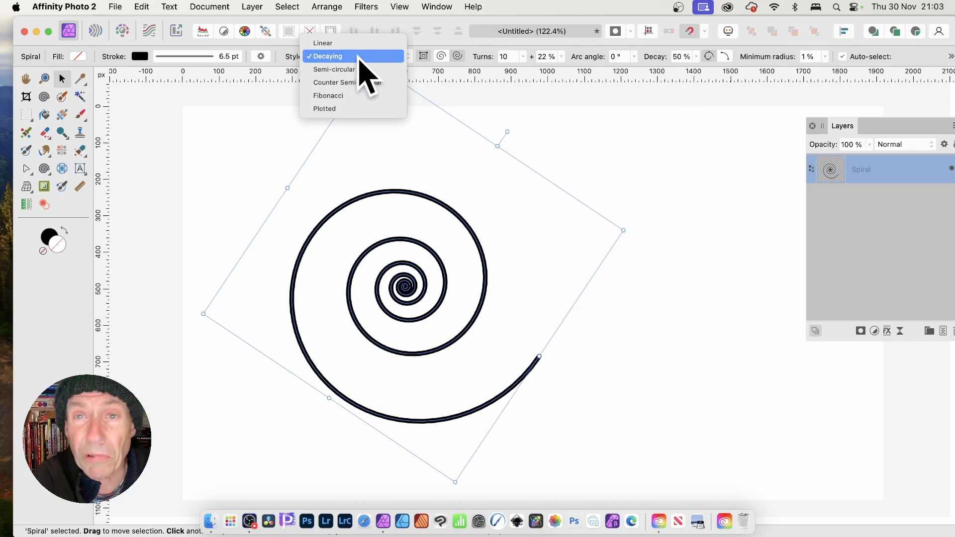
mouse_move(353, 69)
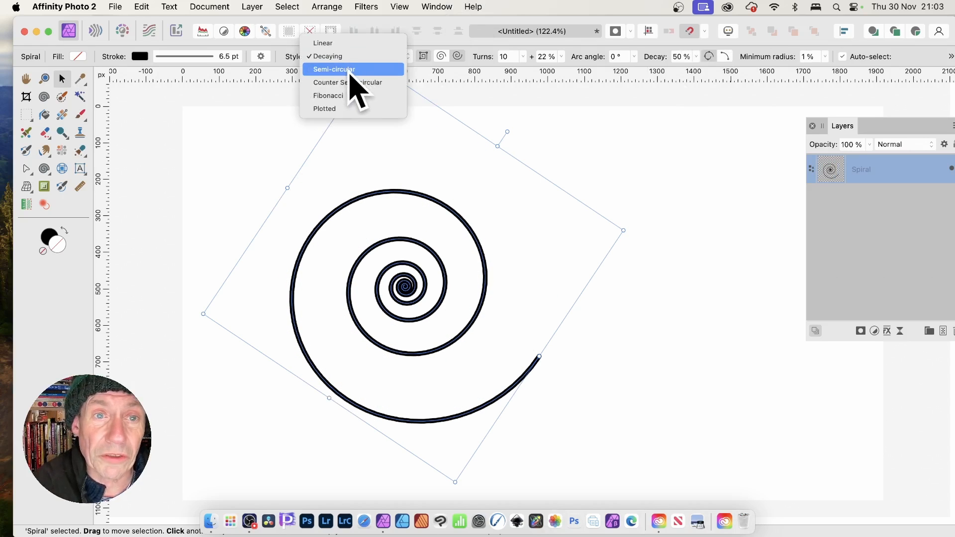
left_click(334, 56)
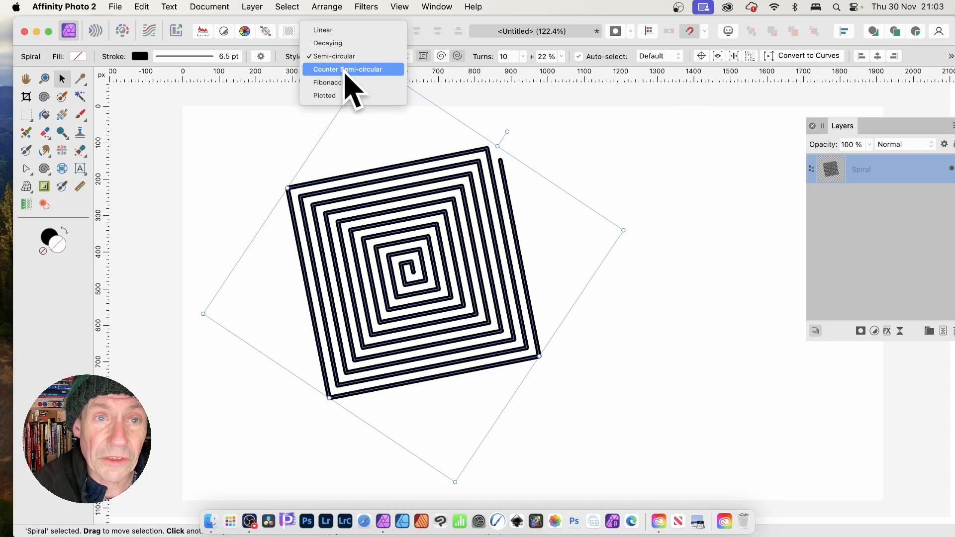
left_click(347, 69)
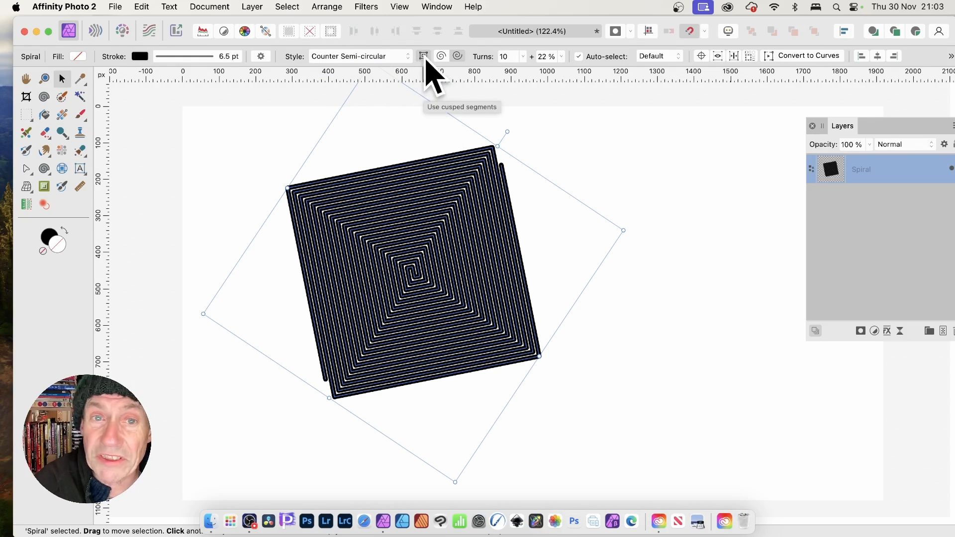
mouse_move(429, 80)
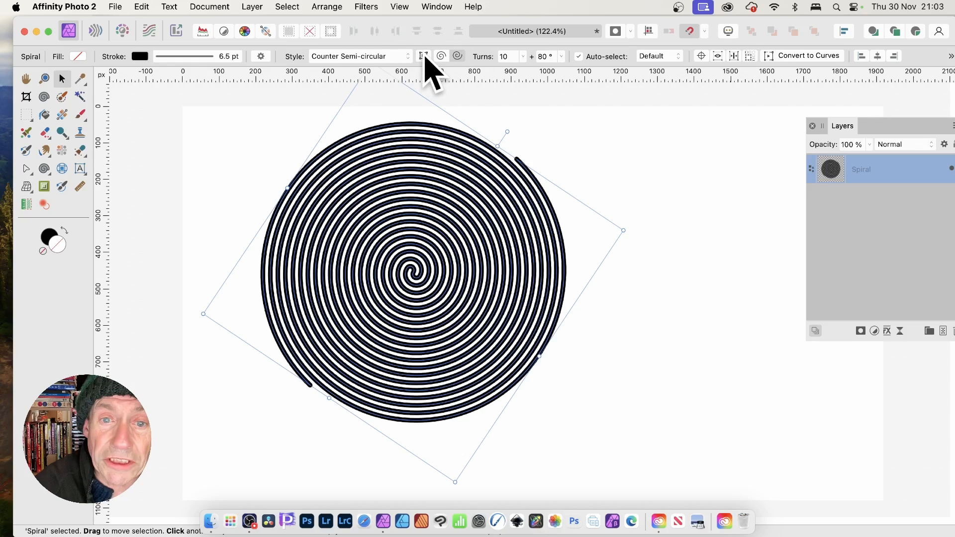
- Widen the counter semi-circular spiral's arc into a dense round coil
left_click(423, 56)
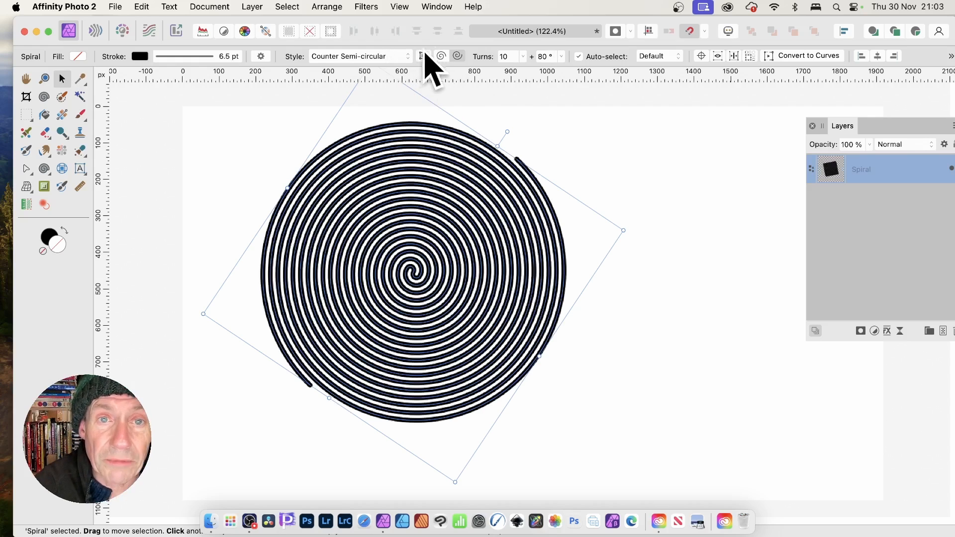
left_click(359, 56)
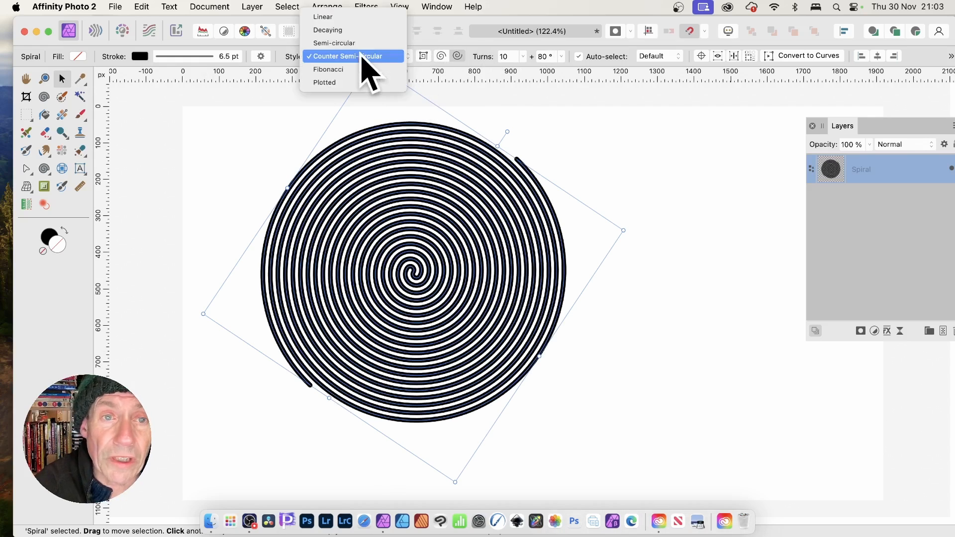
- Switch the spiral through Fibonacci to the Plotted style of straight segments
left_click(328, 68)
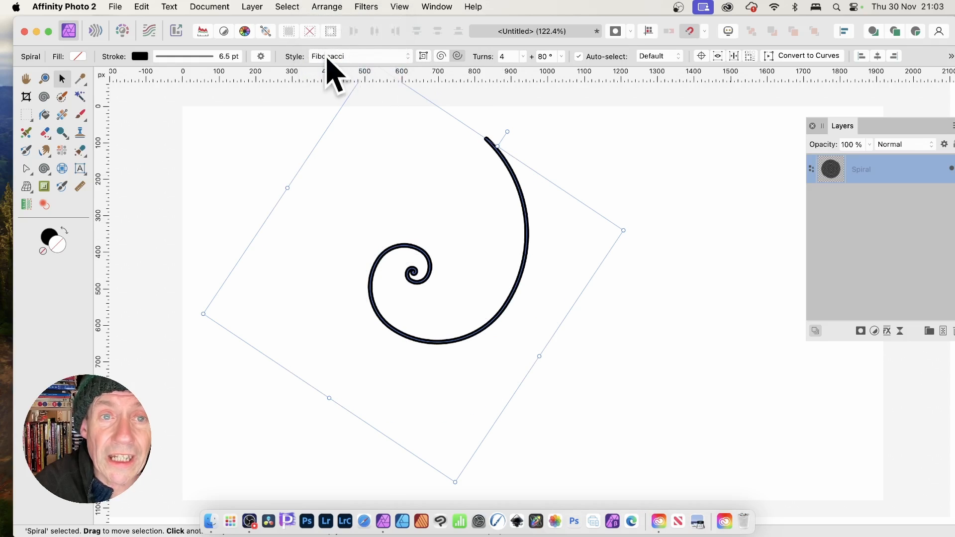
left_click(360, 56)
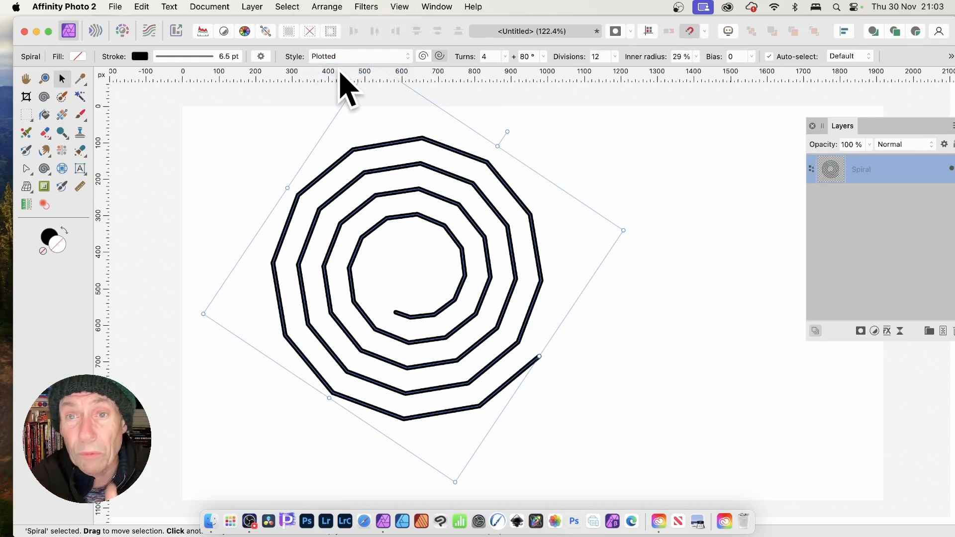
mouse_move(841, 86)
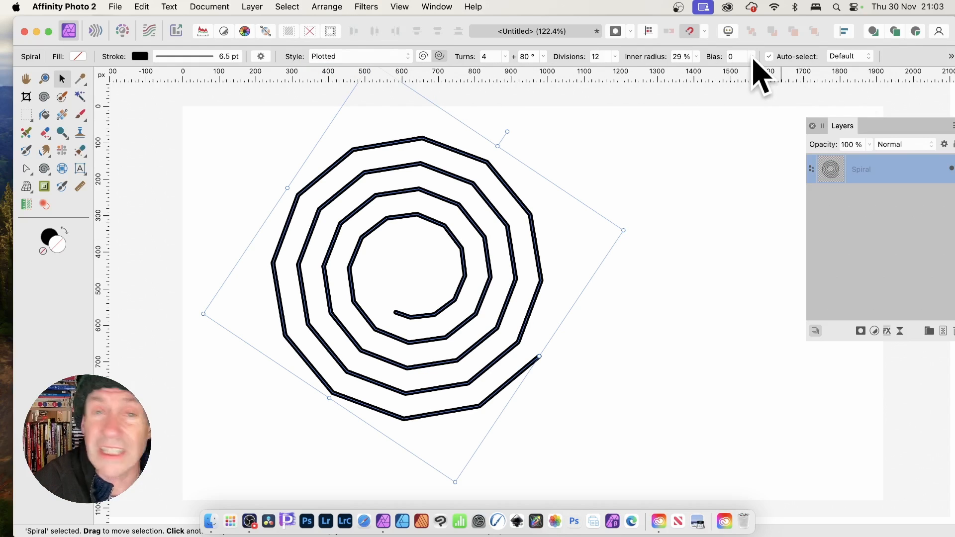
mouse_move(753, 66)
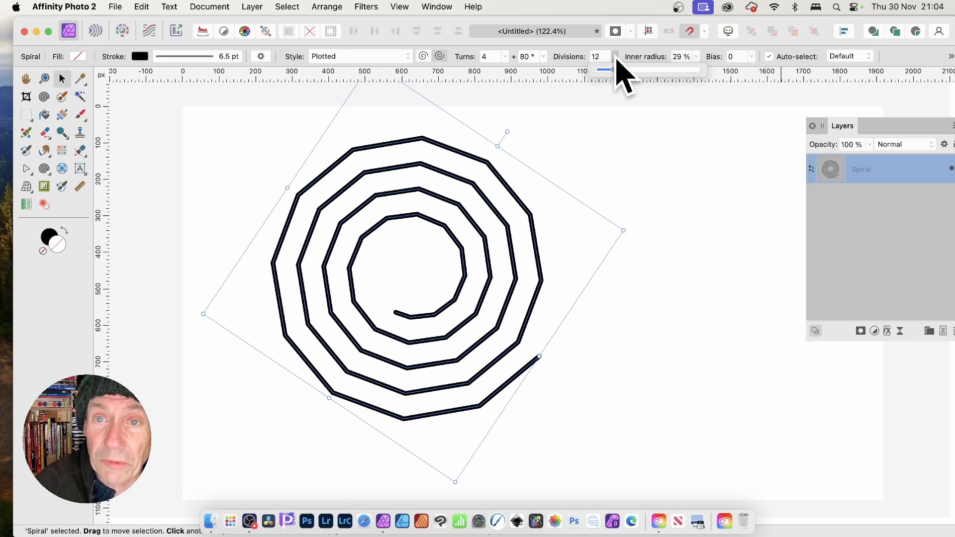
- Sweep Divisions from jagged triangular to near-round, ending at about 12.3
left_click_drag(615, 70, 600, 70)
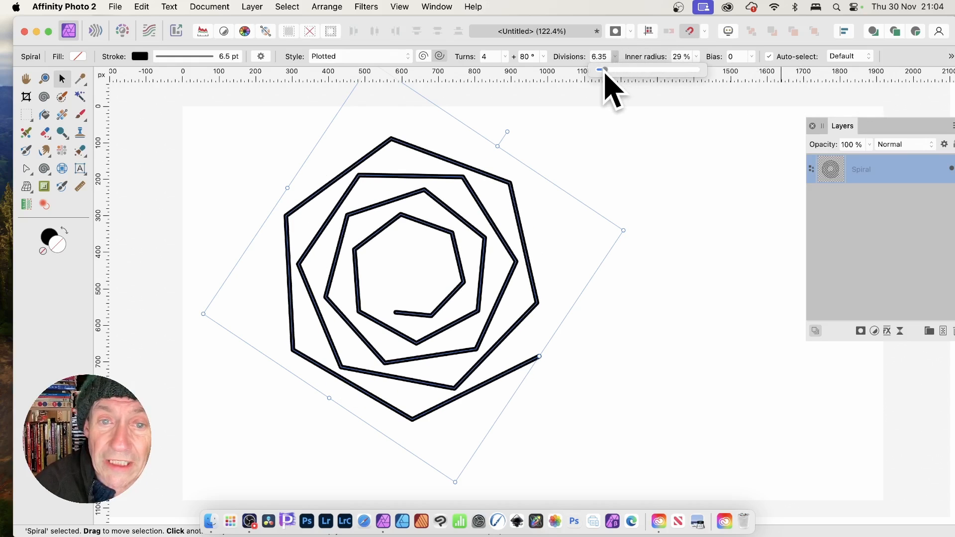
left_click_drag(602, 70, 601, 70)
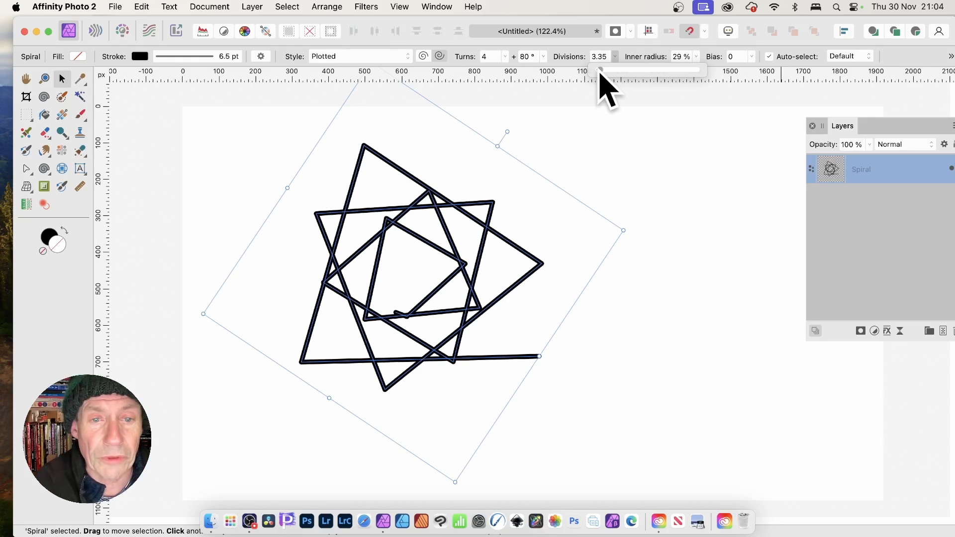
left_click_drag(603, 68, 609, 69)
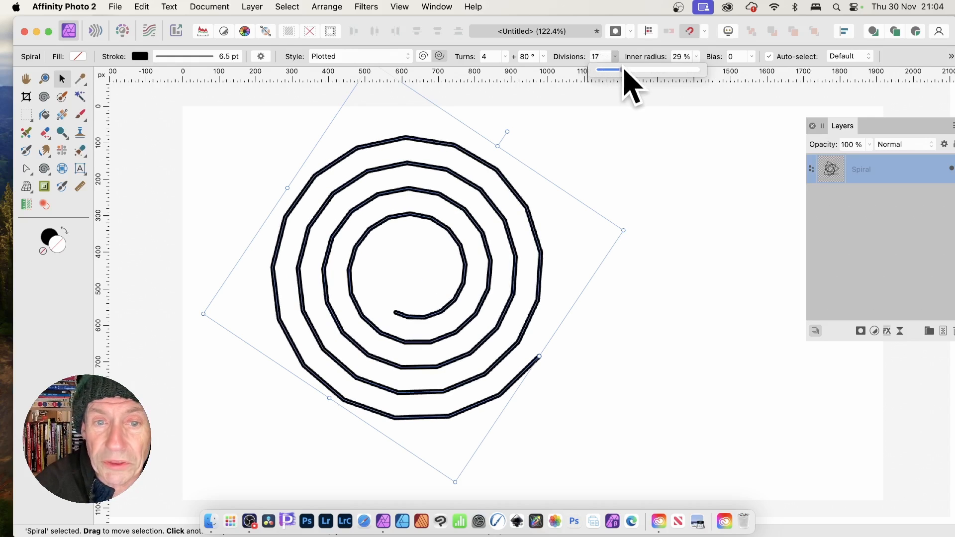
left_click_drag(603, 70, 633, 69)
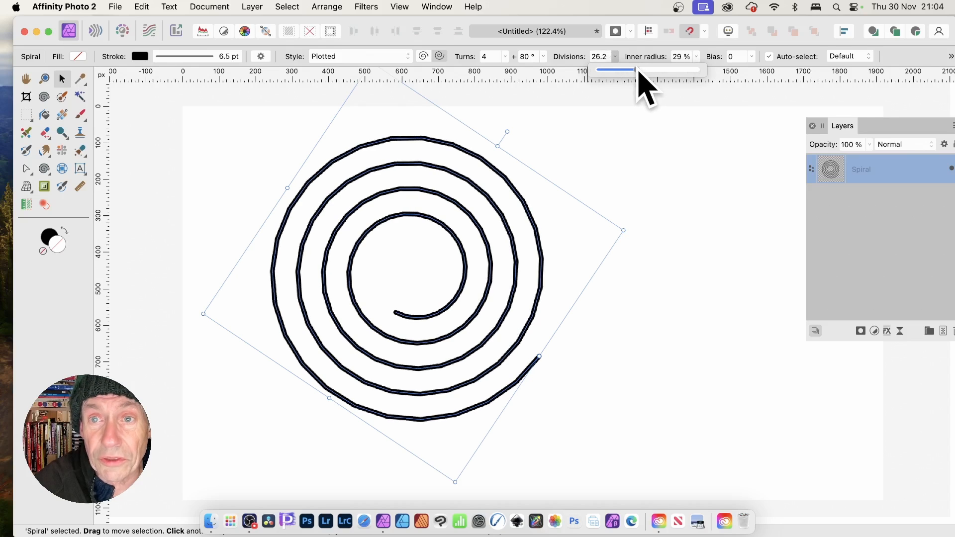
left_click_drag(633, 70, 603, 70)
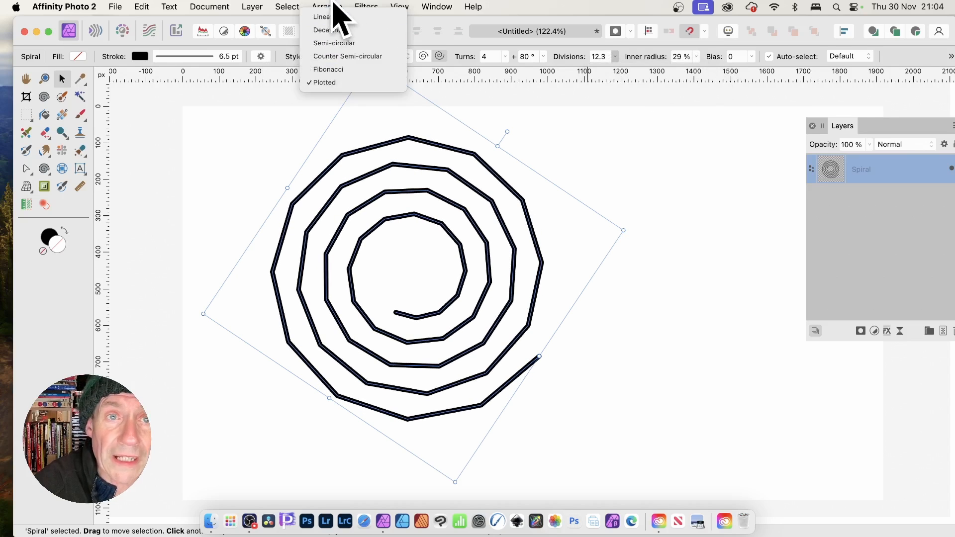
- Return to Linear style and enlarge the inner radius so turns hug the outside
left_click(321, 17)
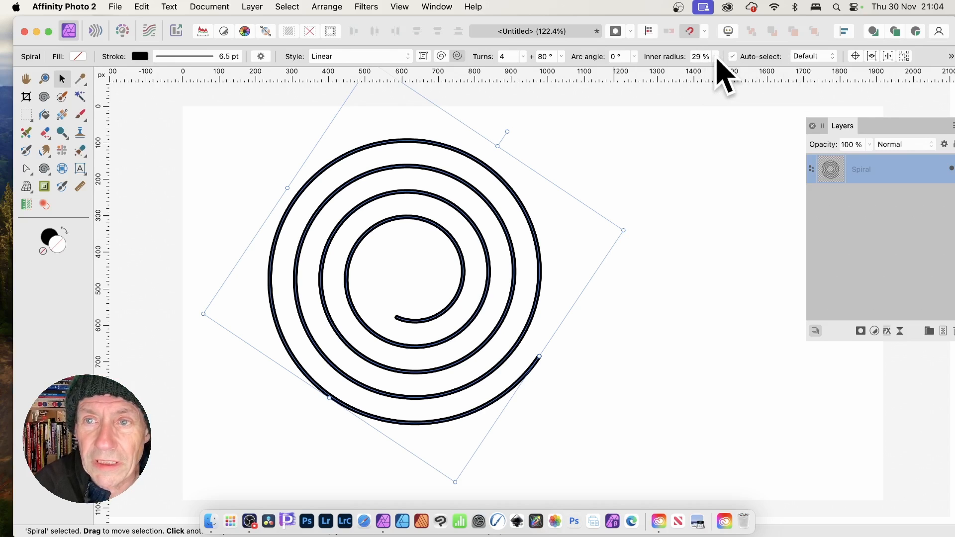
left_click_drag(737, 69, 685, 69)
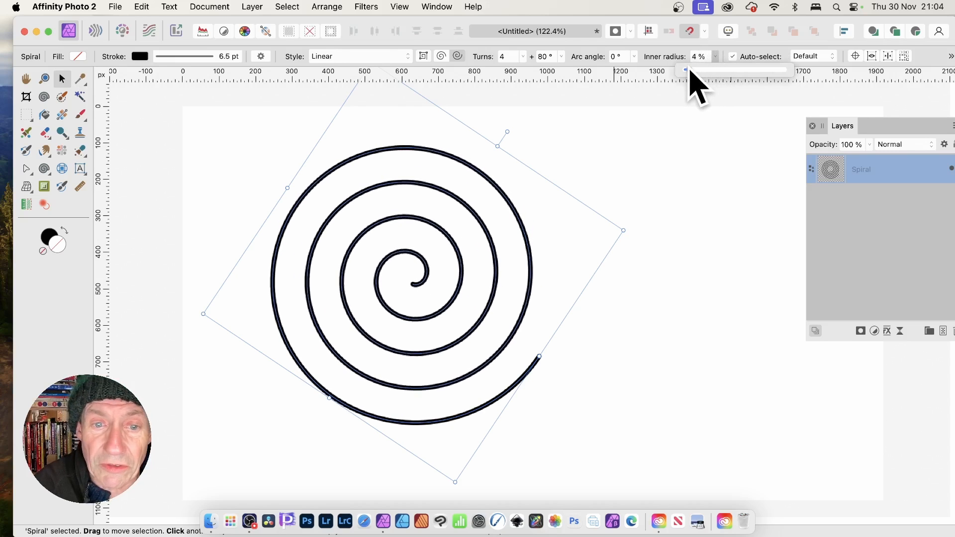
left_click_drag(689, 70, 761, 69)
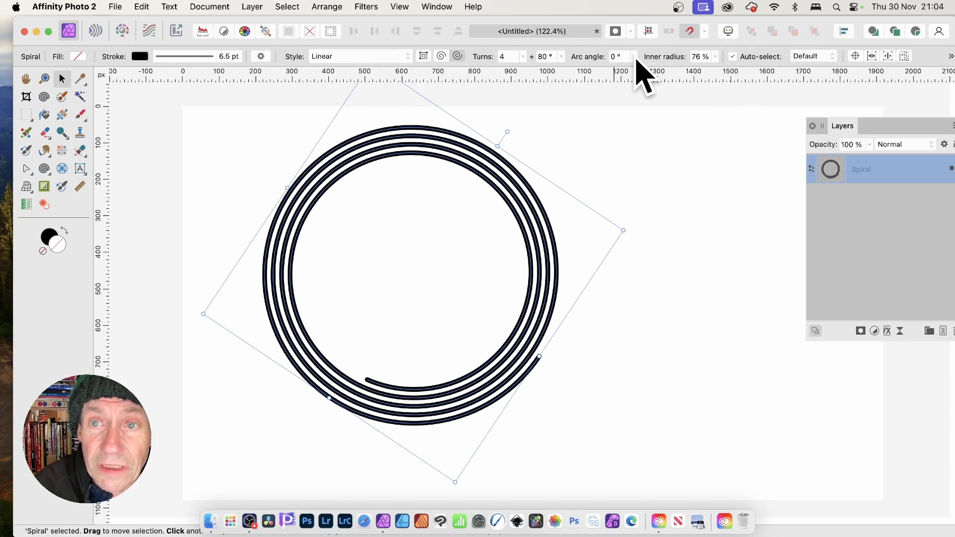
- Raise the spiral's arc angle from 45° to 112.7°
left_click(634, 53)
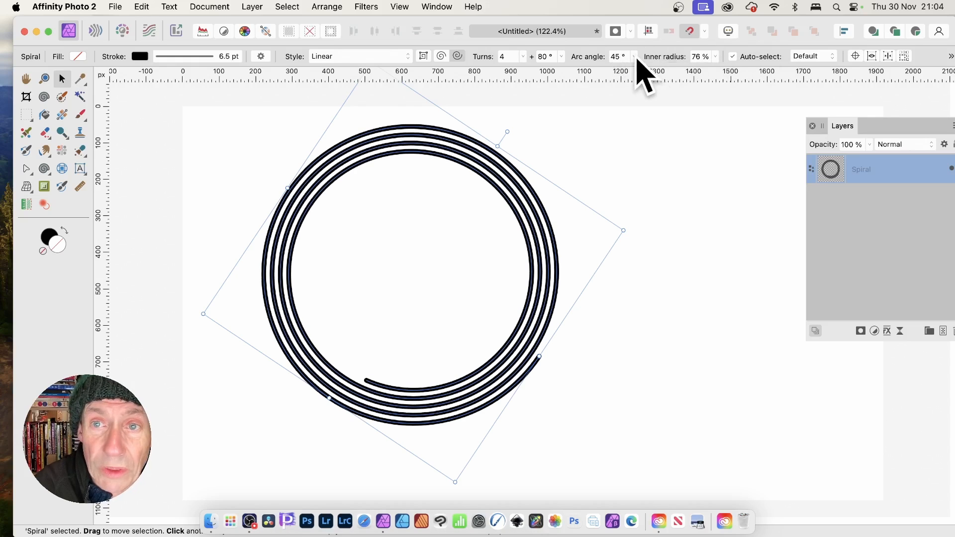
left_click_drag(615, 69, 648, 69)
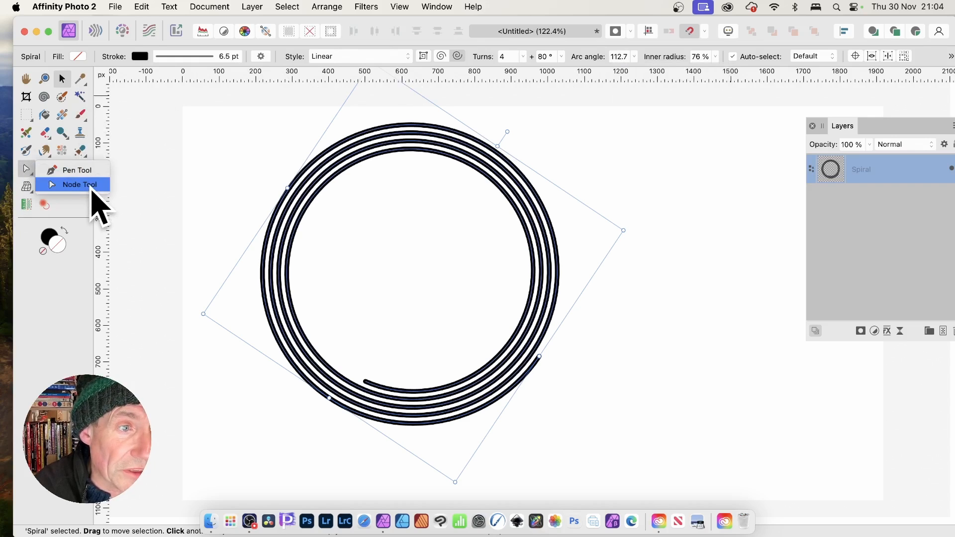
- With the Node Tool showing nodes, set the arc angle to 60° then 206.7°
left_click(80, 185)
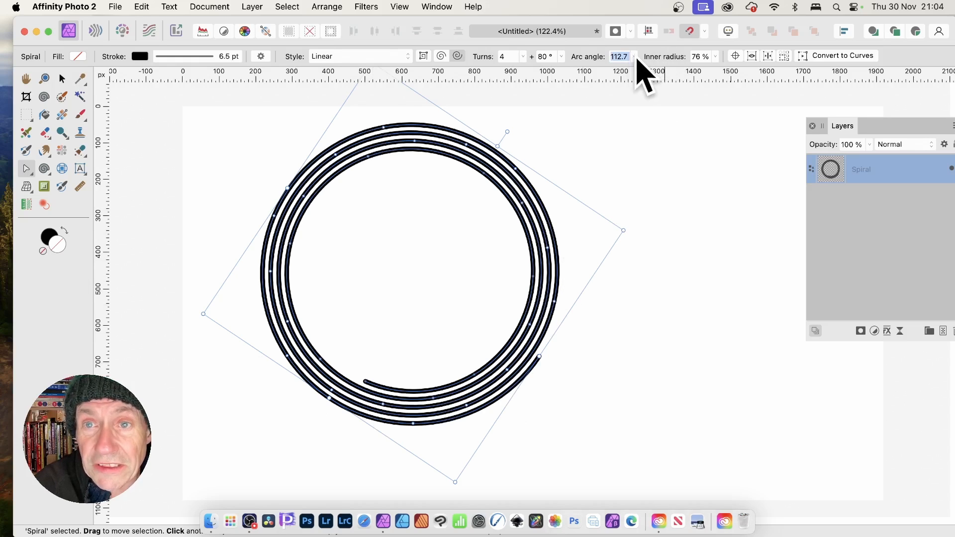
left_click_drag(657, 69, 606, 68)
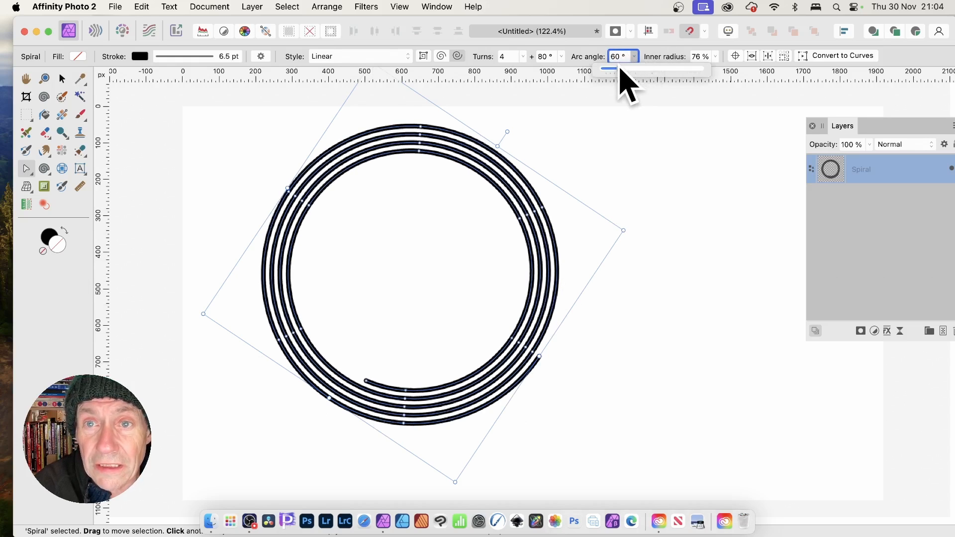
left_click_drag(605, 68, 655, 69)
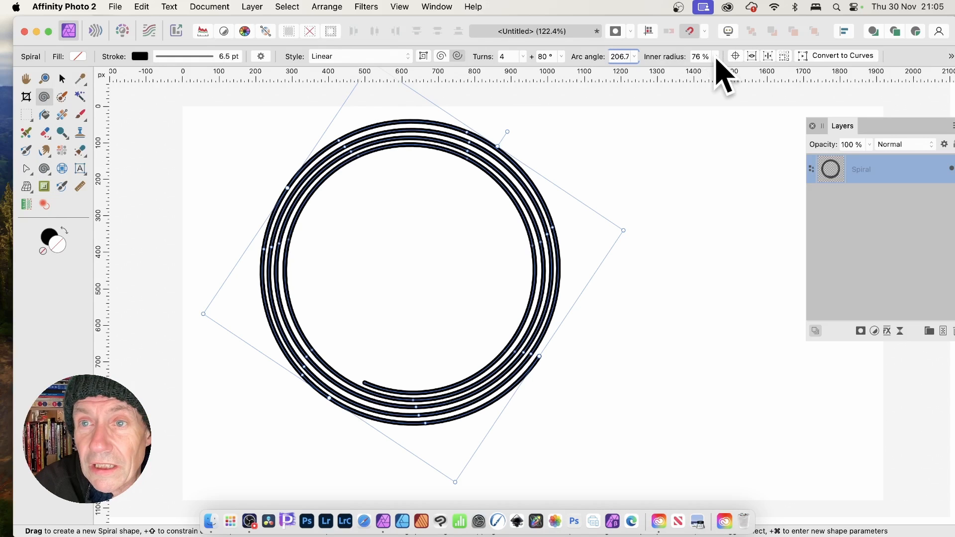
- Reduce the inner radius to 26% and raise the spiral to 13 turns
left_click_drag(722, 69, 649, 69)
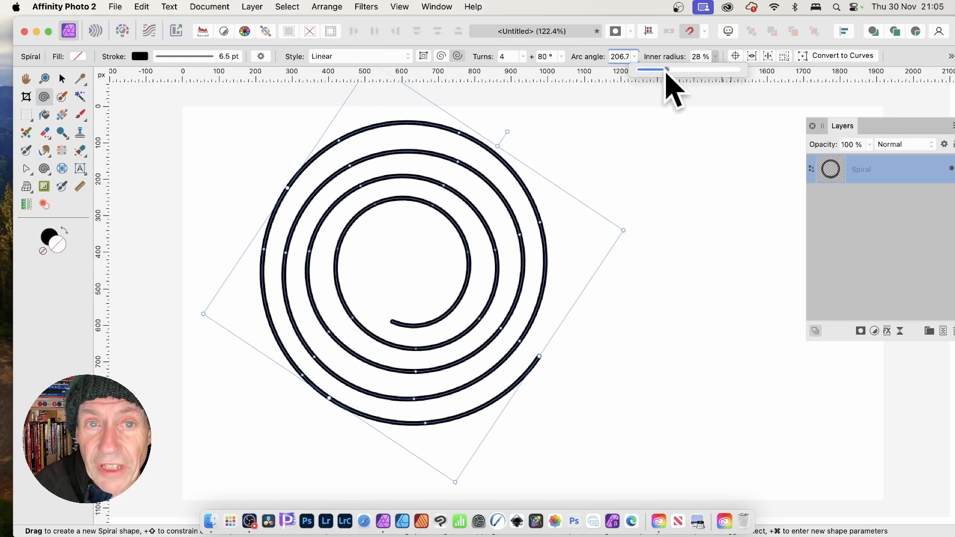
left_click_drag(651, 69, 520, 70)
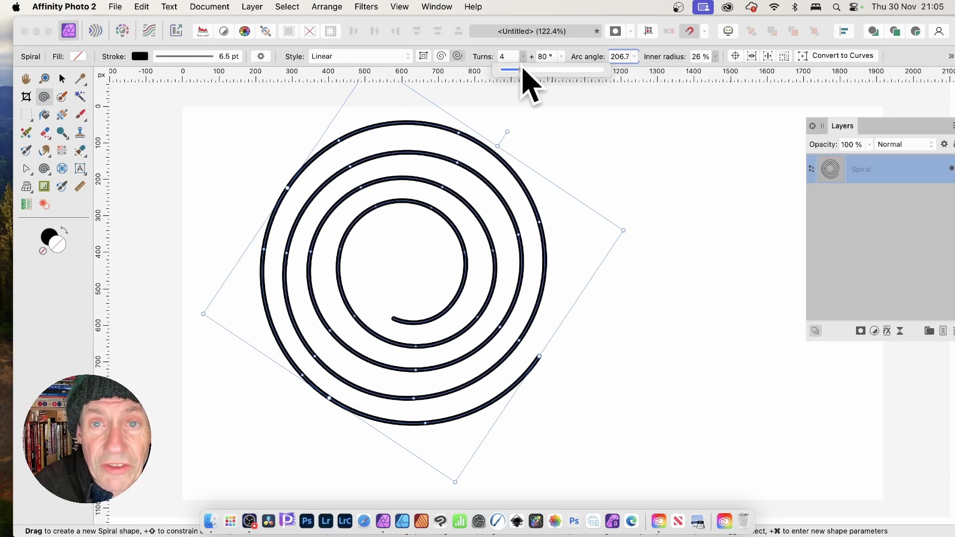
left_click_drag(510, 70, 563, 70)
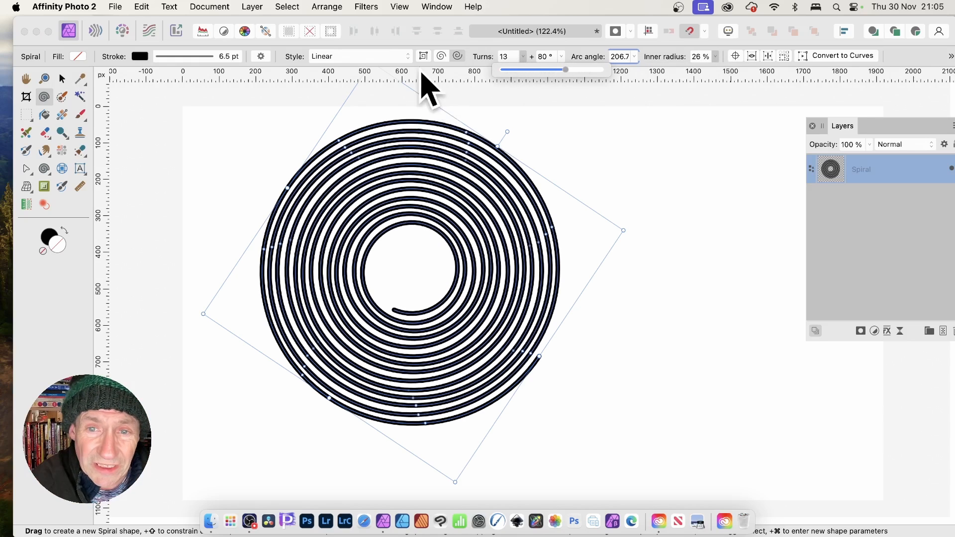
mouse_move(366, 88)
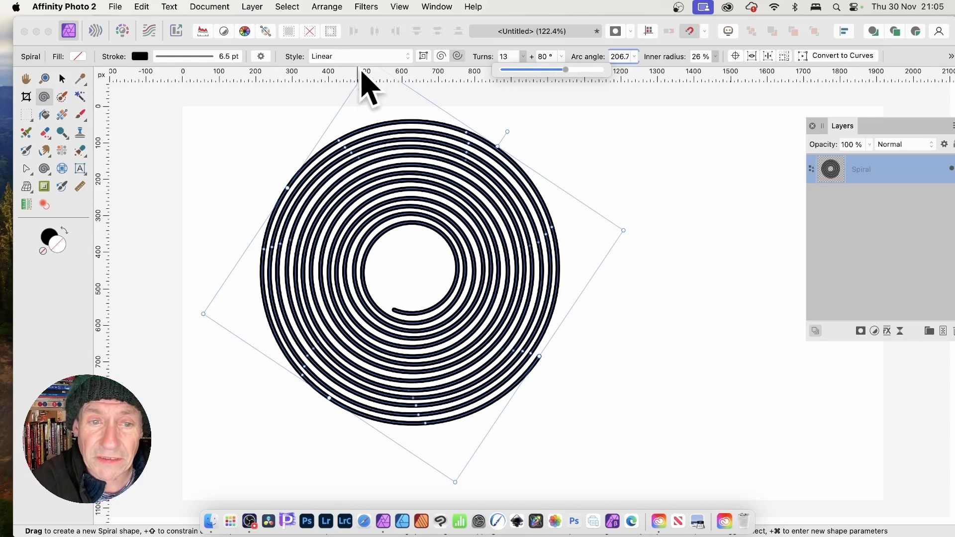
mouse_move(677, 268)
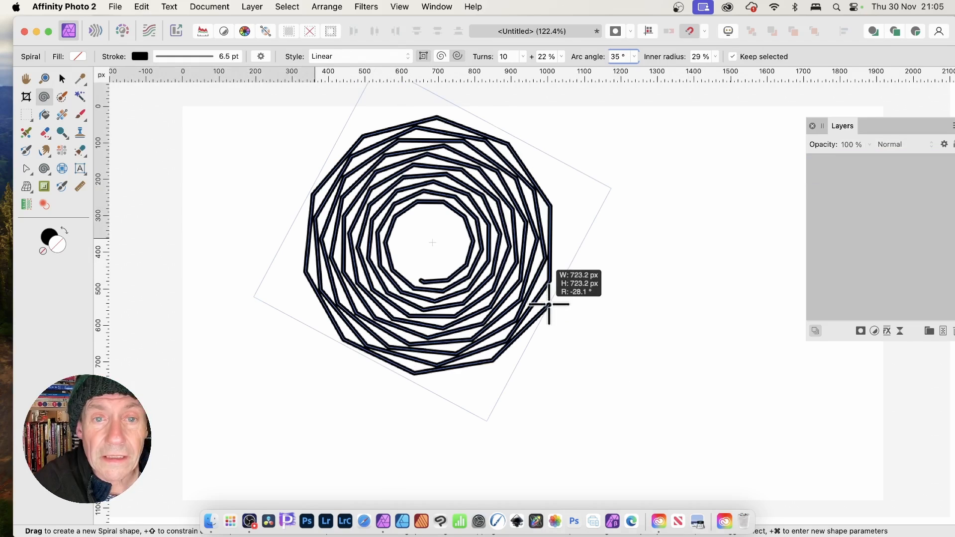
- Draw a new stretched, angular ten-turn spiral on the canvas
left_click_drag(547, 305, 609, 339)
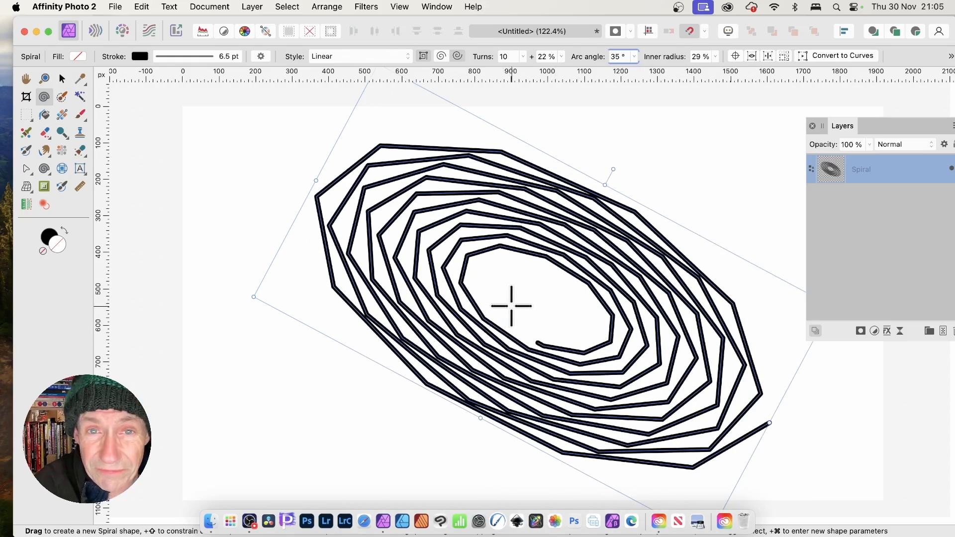
- Step the arc angle through 0°, 45°, 120° and 23°, then widen inner radius to 49%
left_click_drag(315, 180, 277, 156)
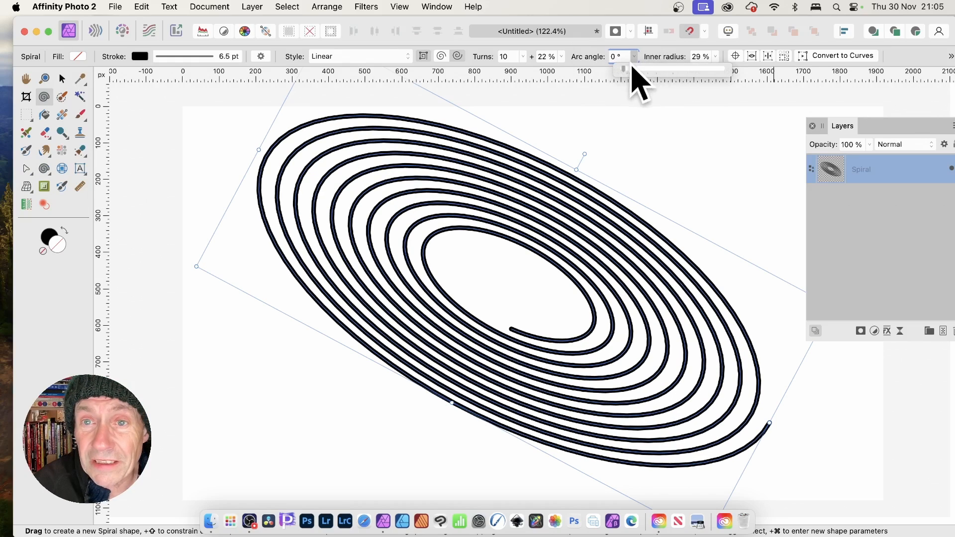
left_click_drag(623, 68, 625, 67)
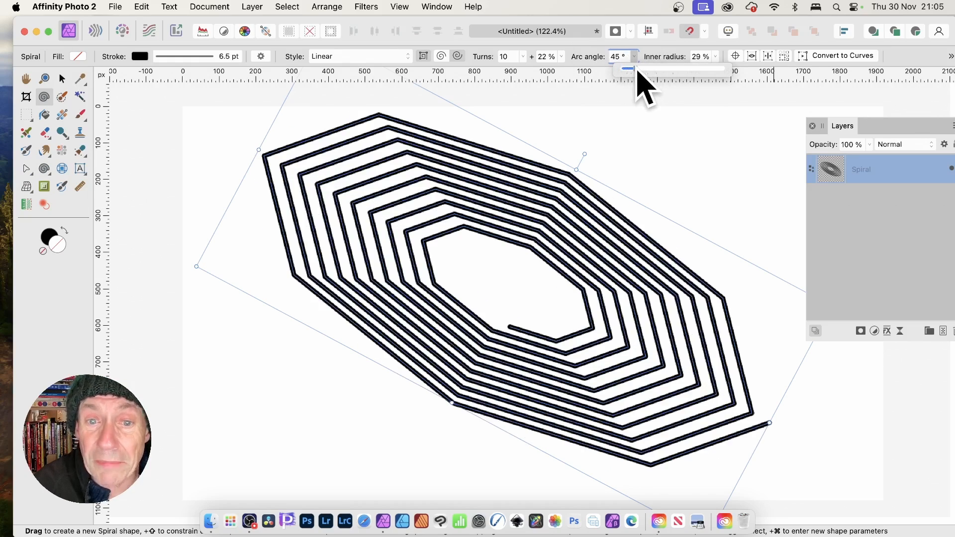
left_click_drag(627, 68, 655, 68)
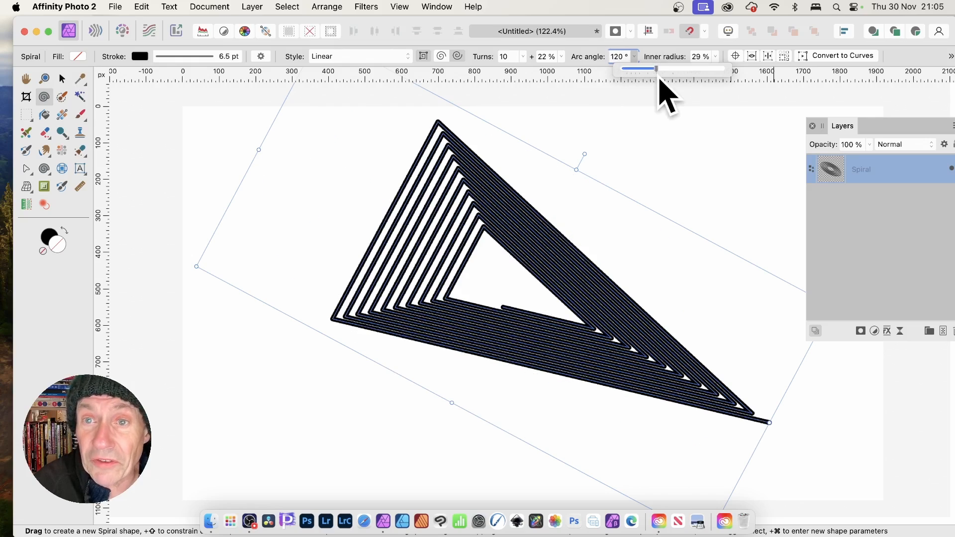
left_click_drag(655, 69, 618, 69)
type("23")
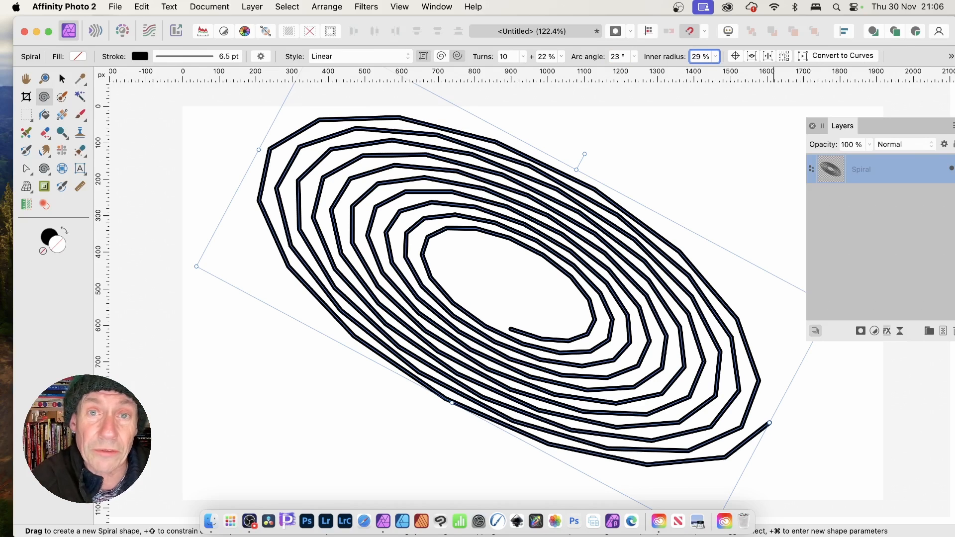
mouse_move(764, 113)
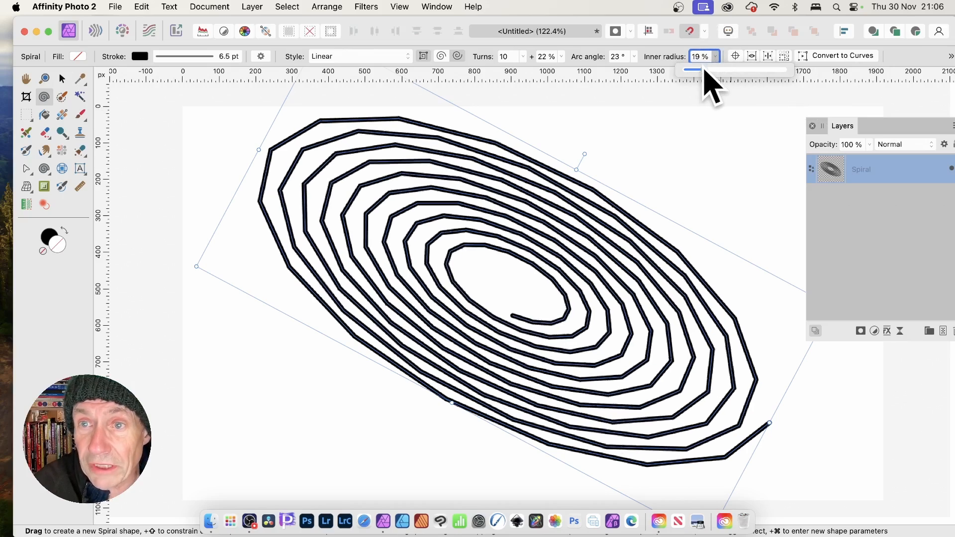
left_click_drag(691, 70, 734, 69)
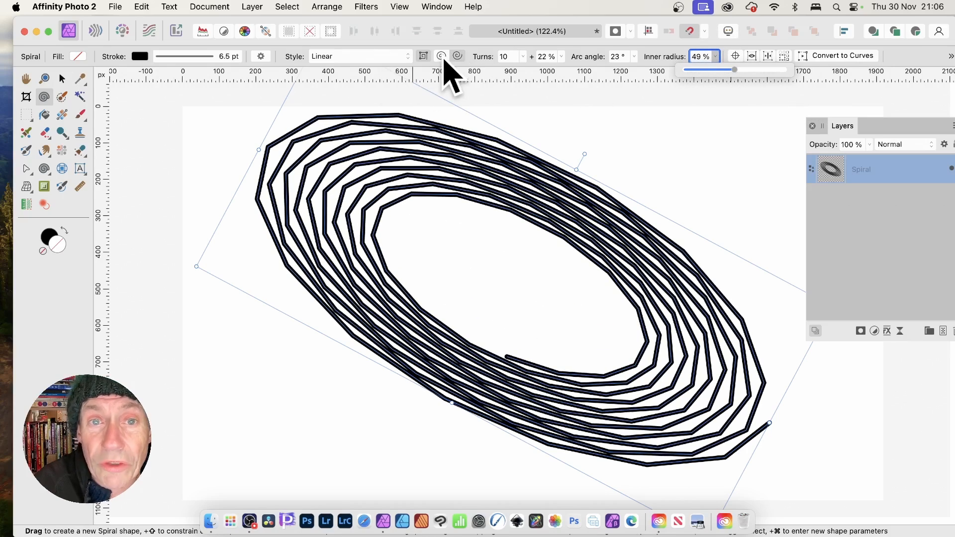
mouse_move(440, 55)
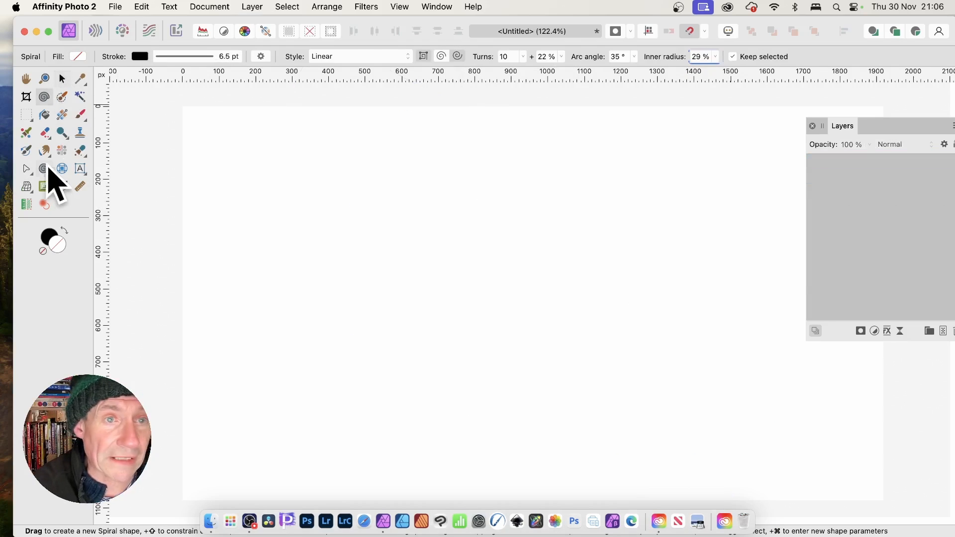
- Restyle a fresh 13-turn spiral as Semi-circular, then Counter Semi-circular
left_click(359, 55)
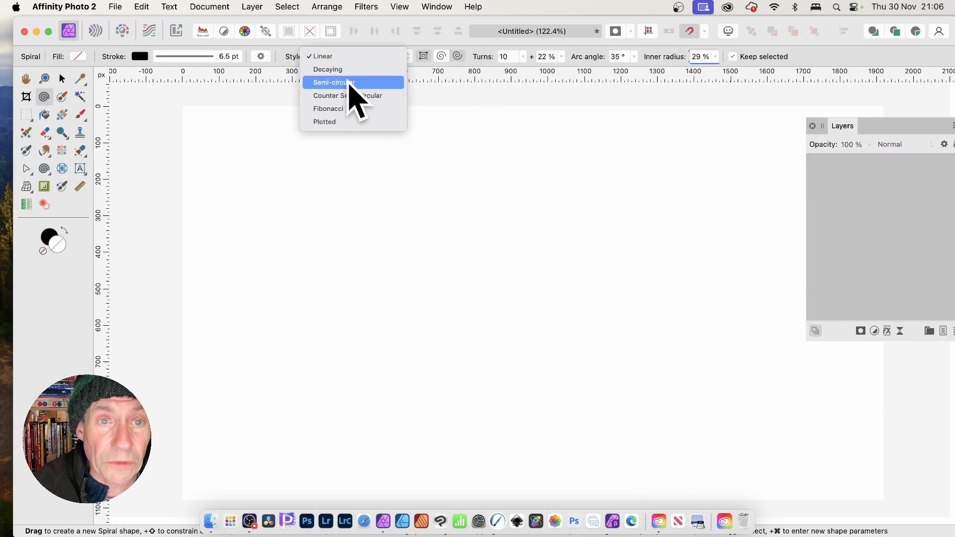
left_click(348, 95)
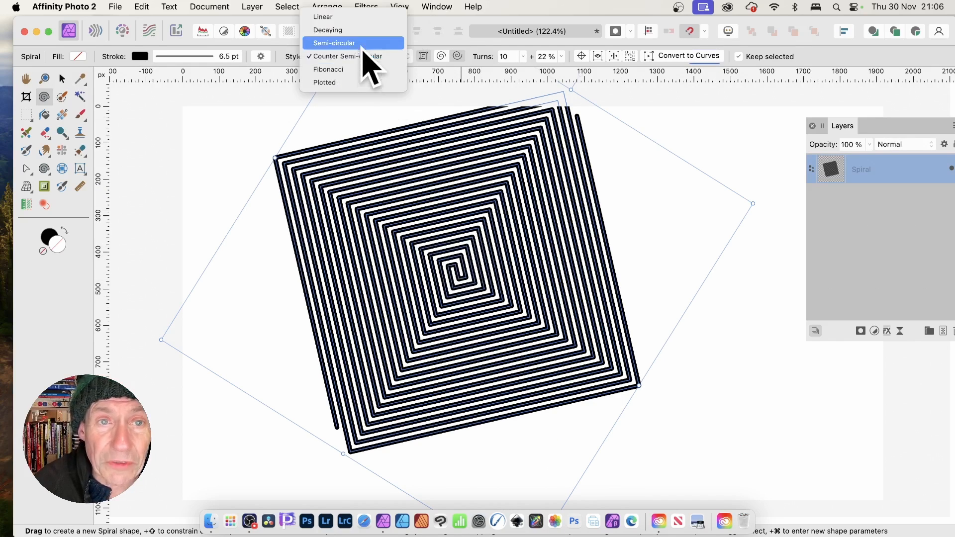
left_click(334, 42)
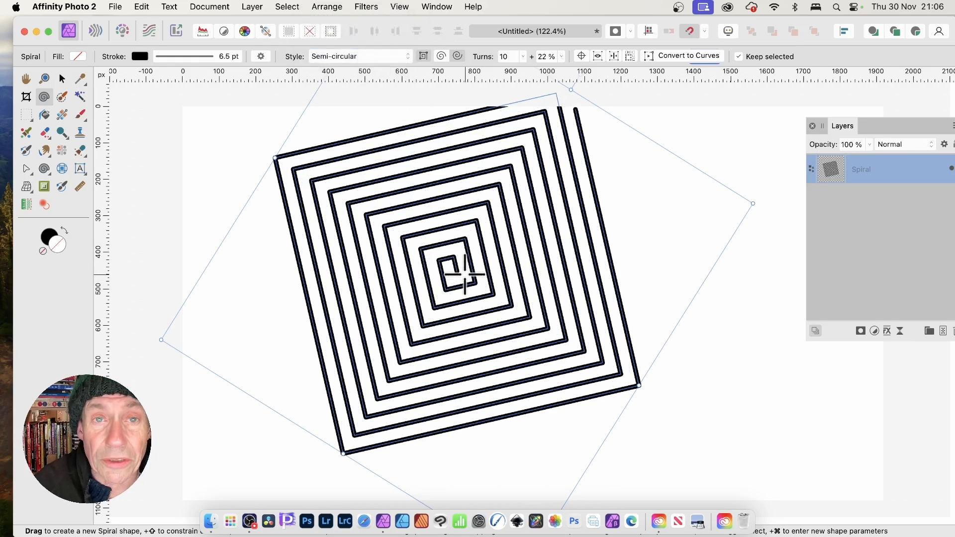
left_click(358, 56)
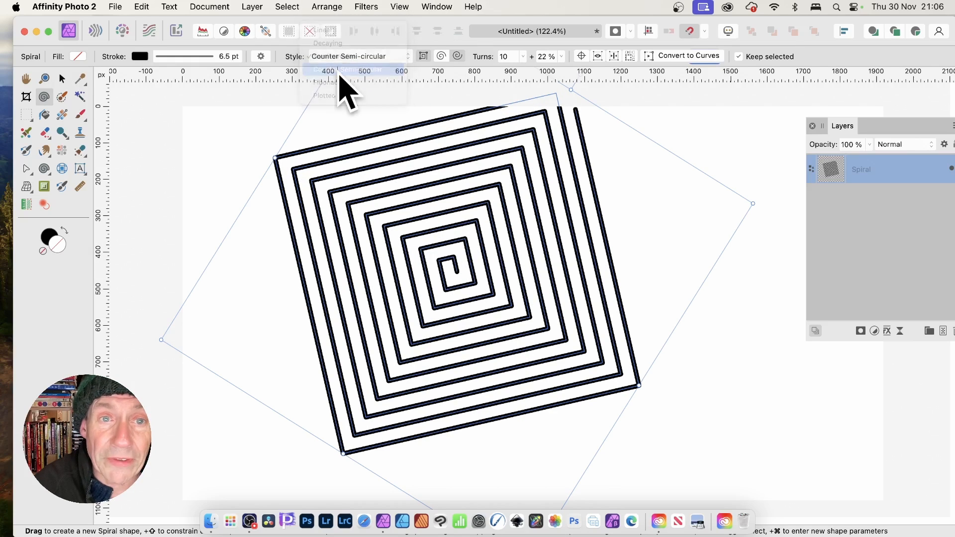
left_click(347, 70)
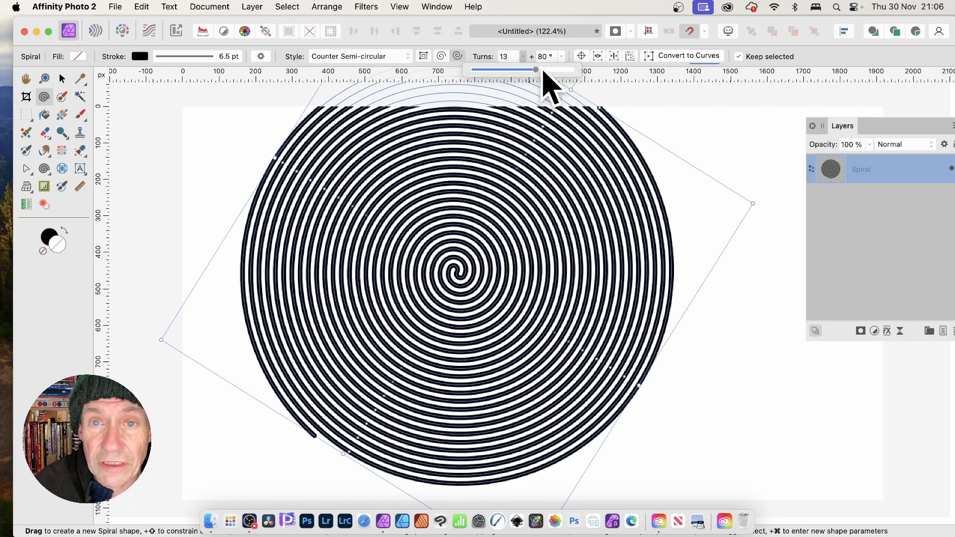
- Cut the spiral to 2 turns and extend the outer tail through 65.8° and 141.7° to 248.1°
left_click_drag(535, 69, 481, 69)
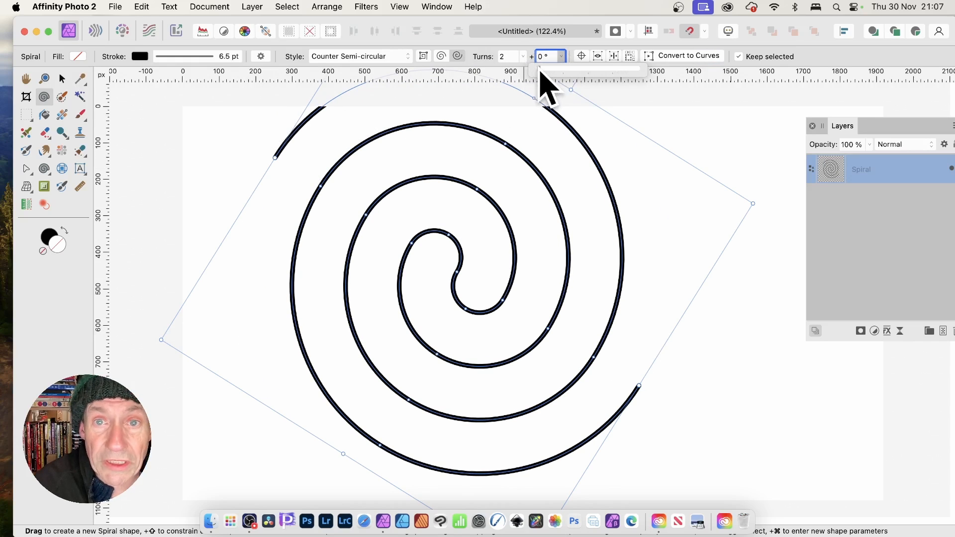
left_click_drag(537, 69, 573, 68)
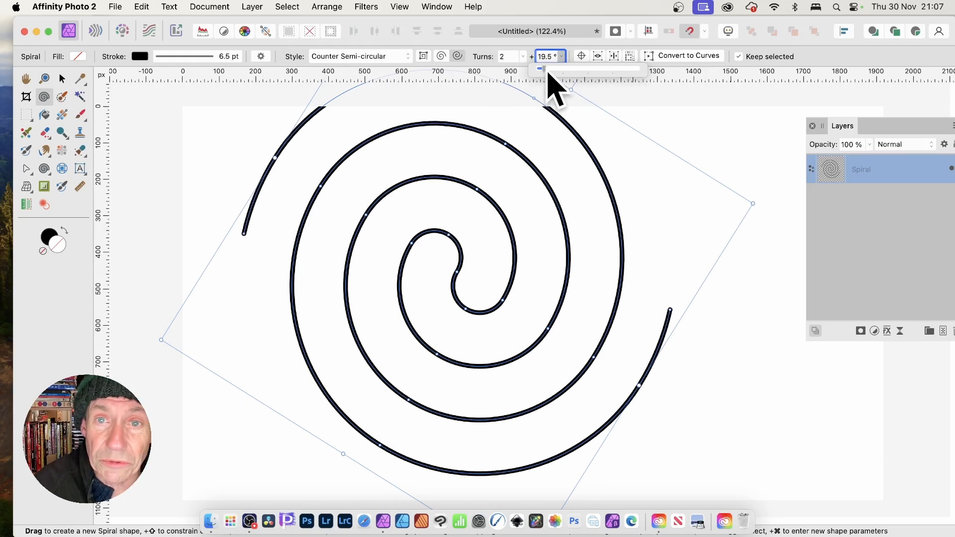
left_click_drag(539, 68, 569, 68)
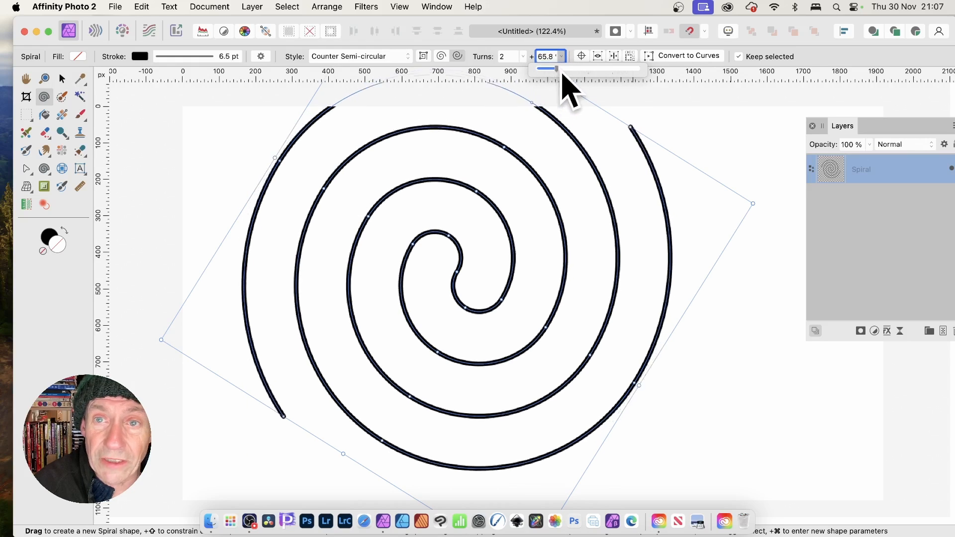
left_click_drag(545, 69, 569, 68)
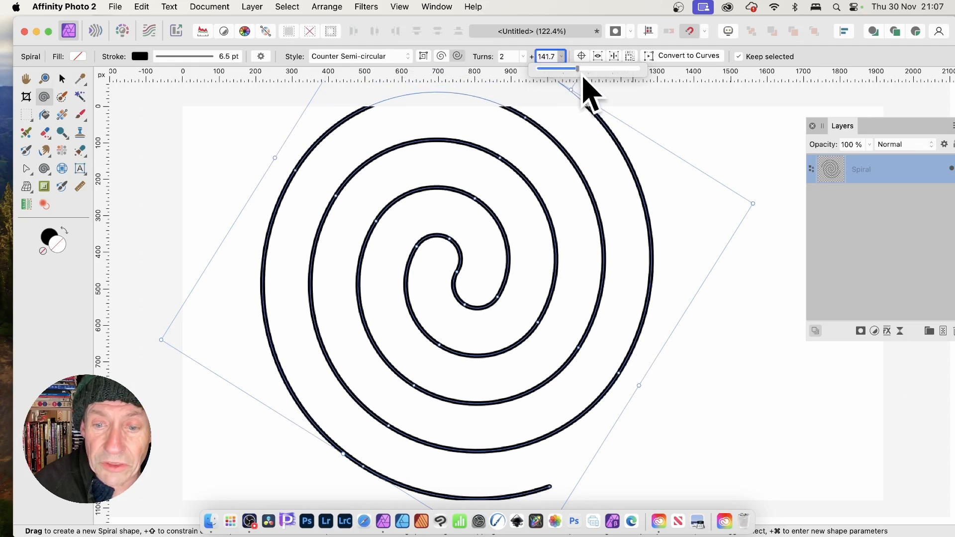
left_click_drag(569, 69, 597, 68)
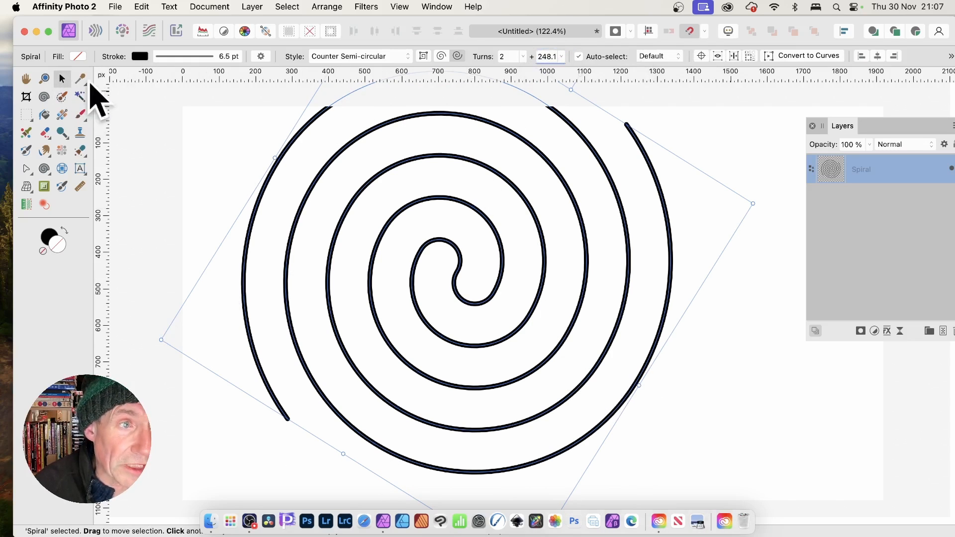
- Draw a fresh spiral and set it to 10 turns with 80° of extra angle
left_click_drag(752, 203, 637, 132)
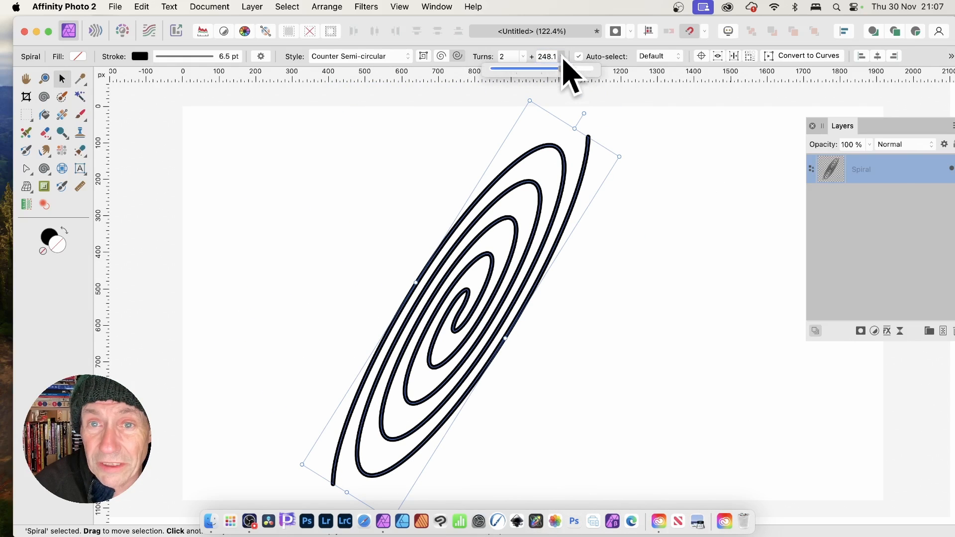
left_click_drag(563, 69, 588, 69)
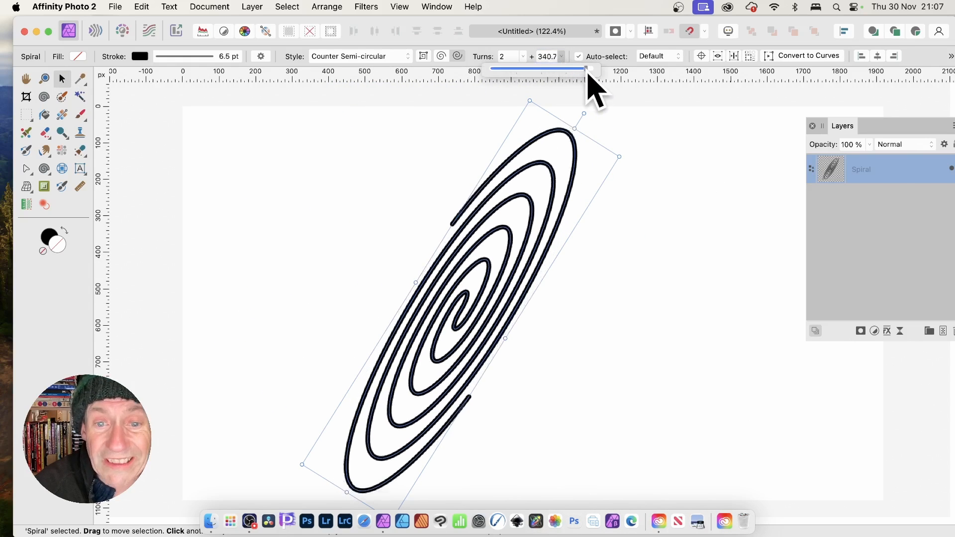
left_click_drag(585, 68, 563, 69)
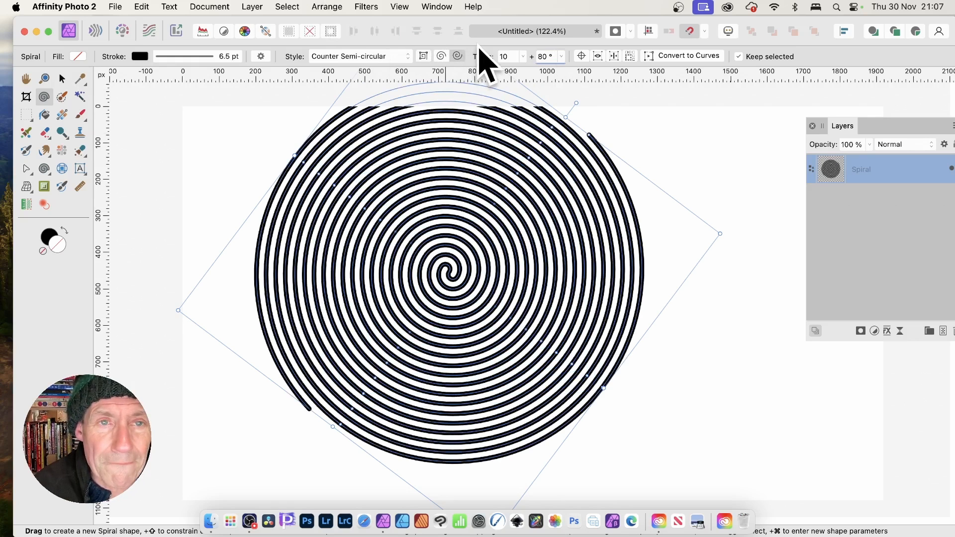
left_click(359, 56)
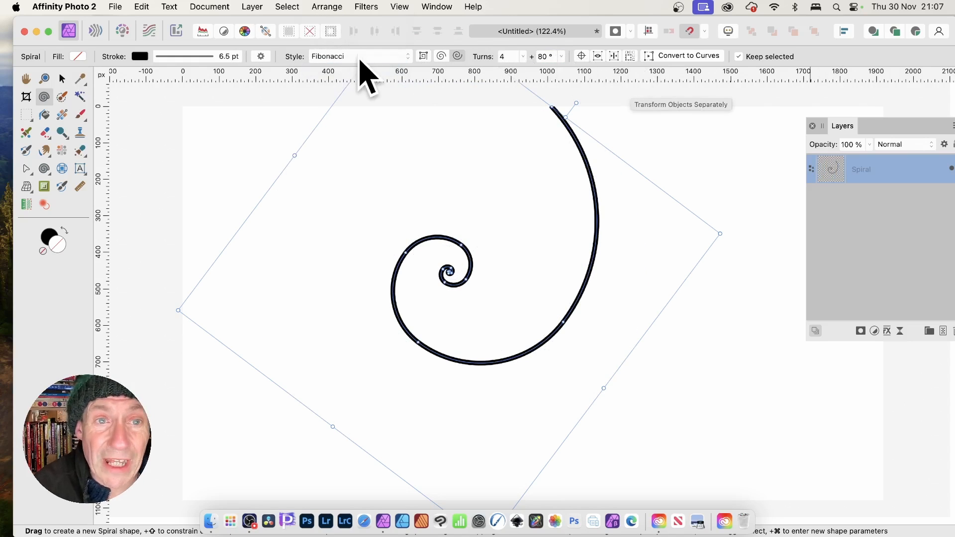
left_click(359, 56)
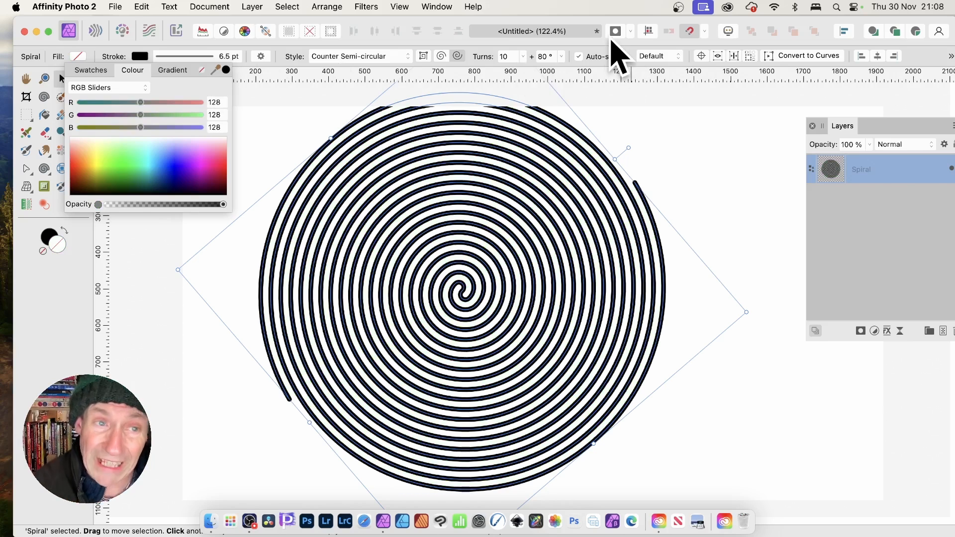
mouse_move(713, 113)
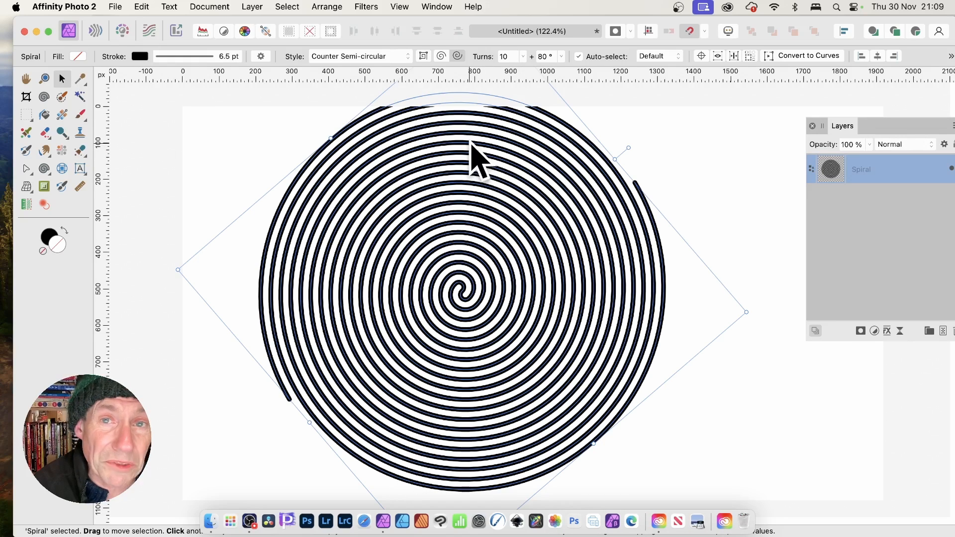
mouse_move(450, 274)
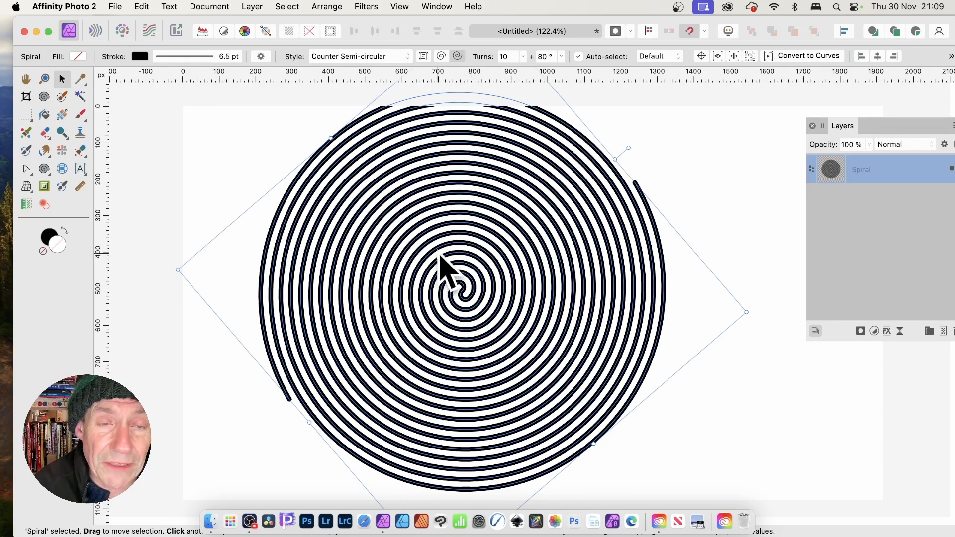
- Set the spiral's stroke to dashed at 11 pt width with a 1.8 gap value
left_click(229, 56)
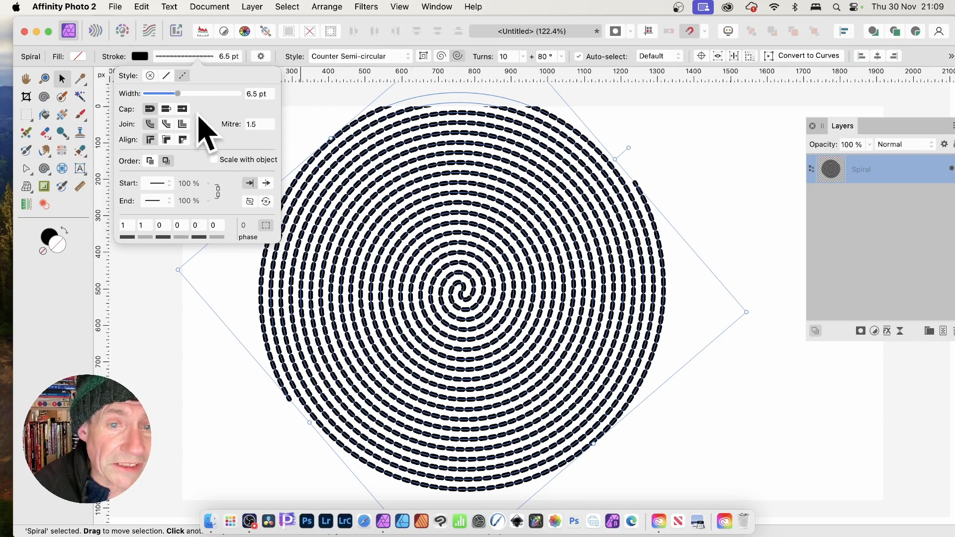
left_click_drag(177, 93, 180, 94)
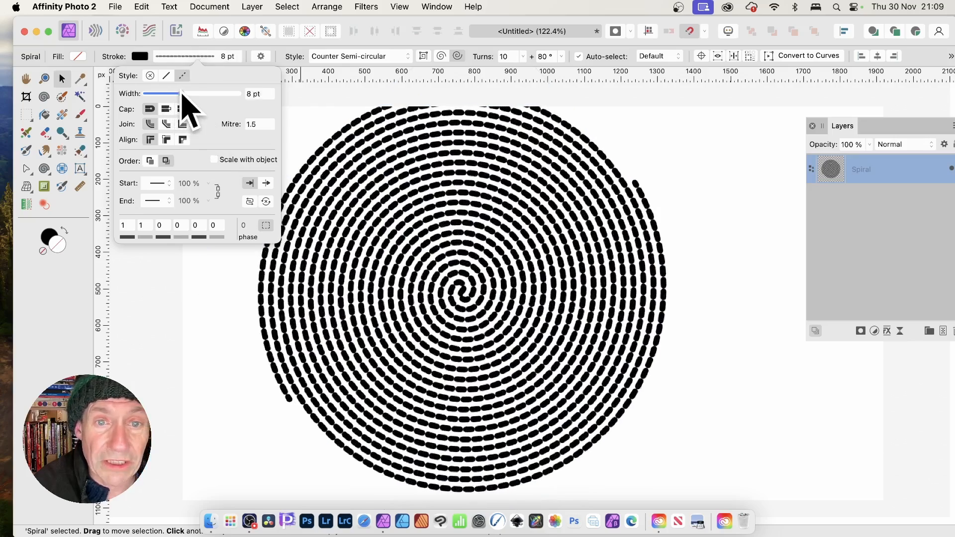
left_click_drag(178, 93, 186, 93)
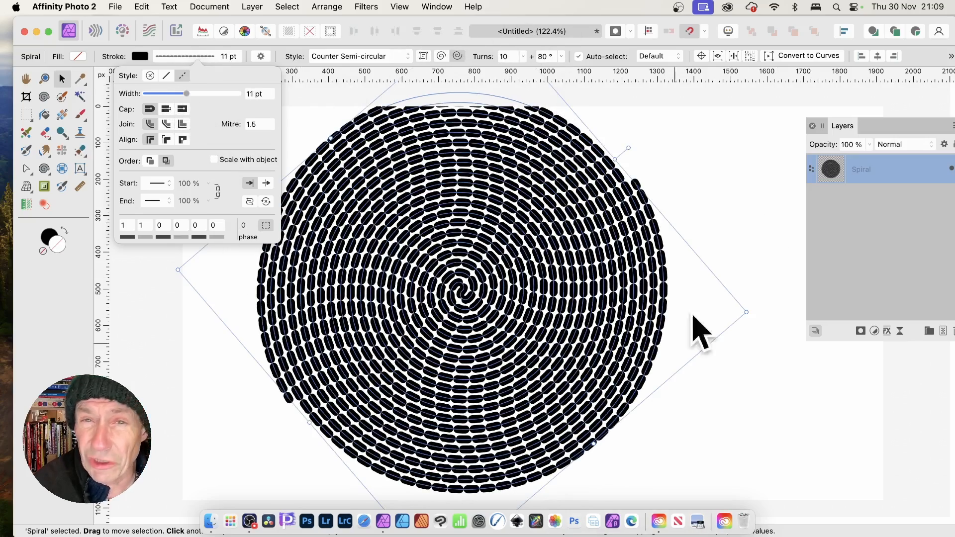
mouse_move(149, 249)
type("2.")
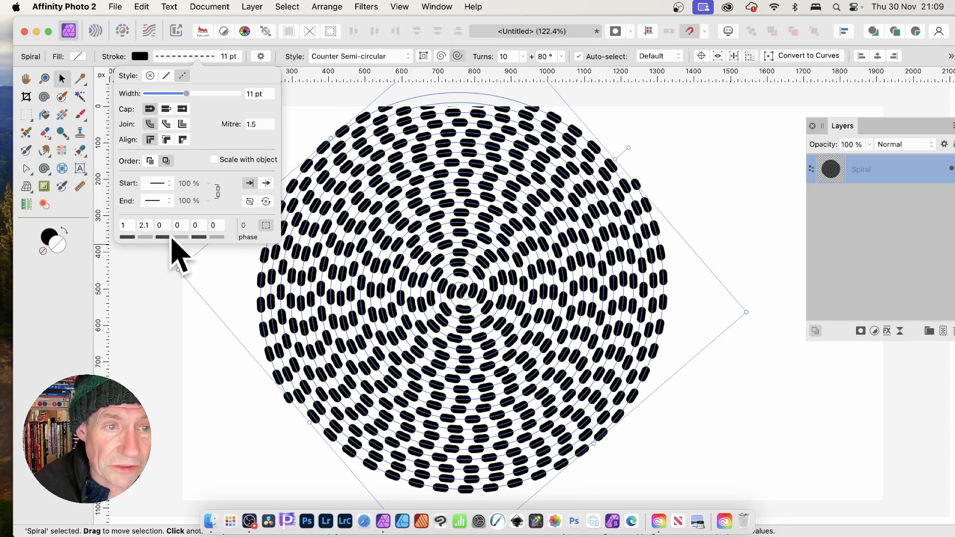
type("1.8")
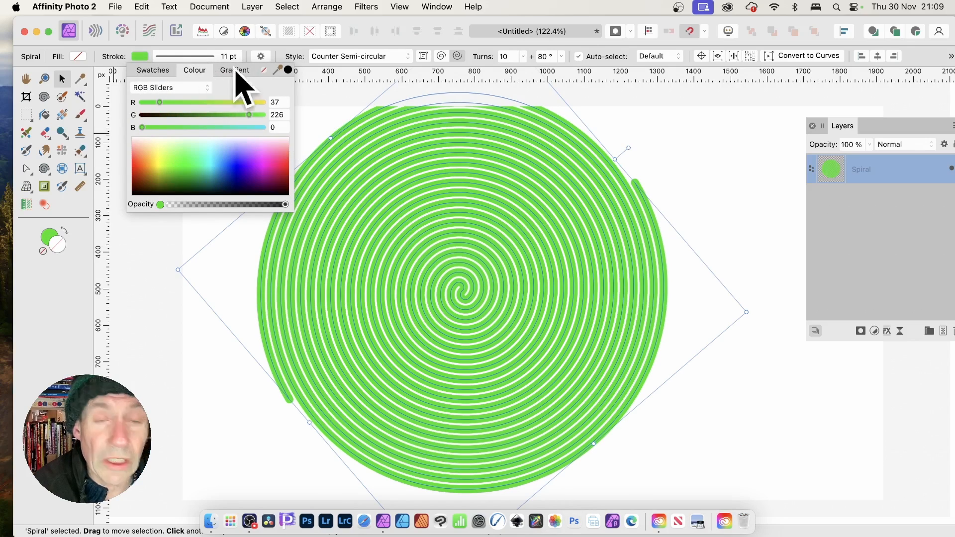
mouse_move(61, 164)
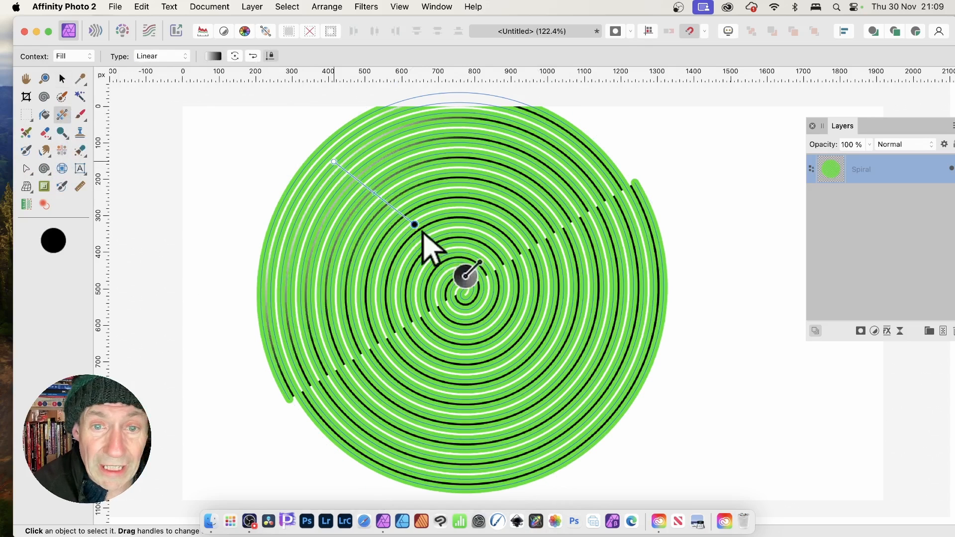
- Apply a bright-green-to-dark gradient to the spiral's stroke rather than its fill
left_click_drag(414, 226, 603, 379)
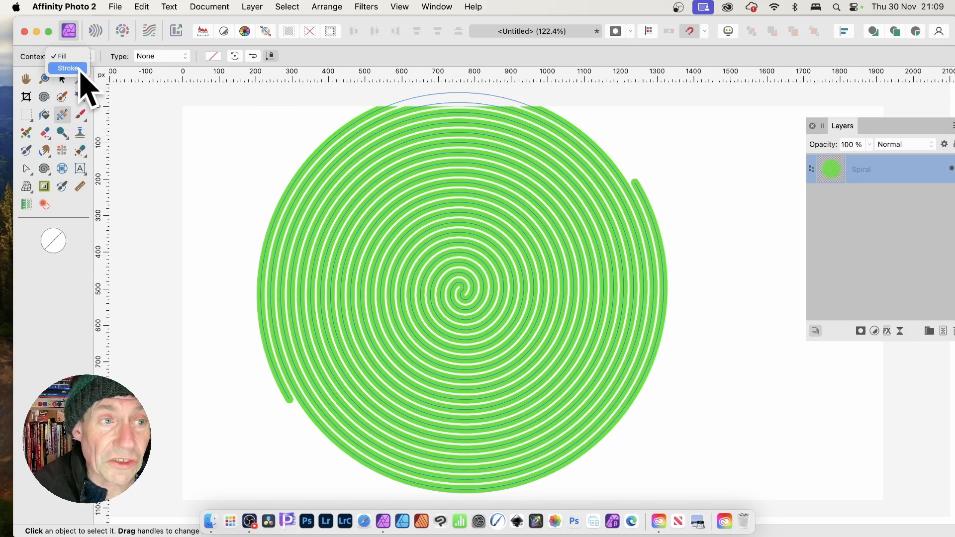
left_click(67, 67)
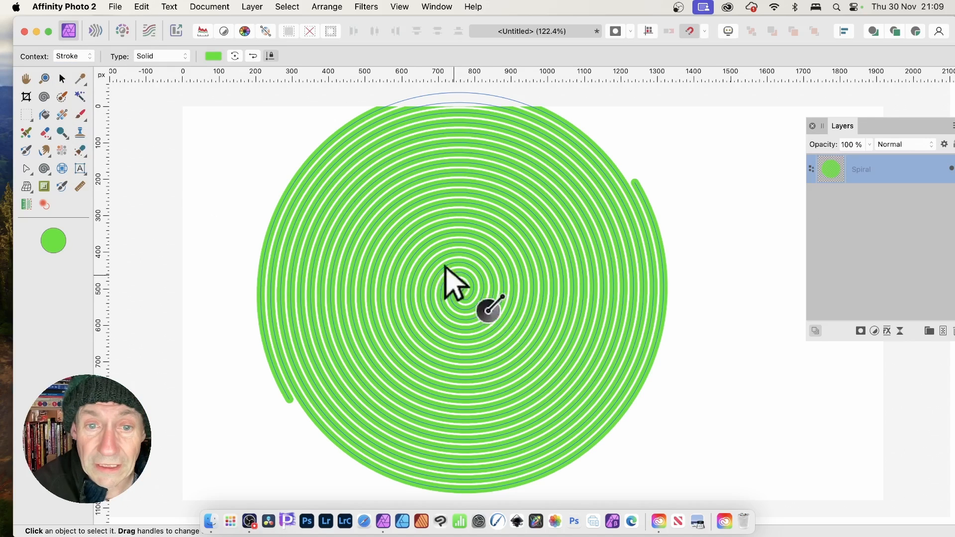
left_click_drag(462, 293, 542, 319)
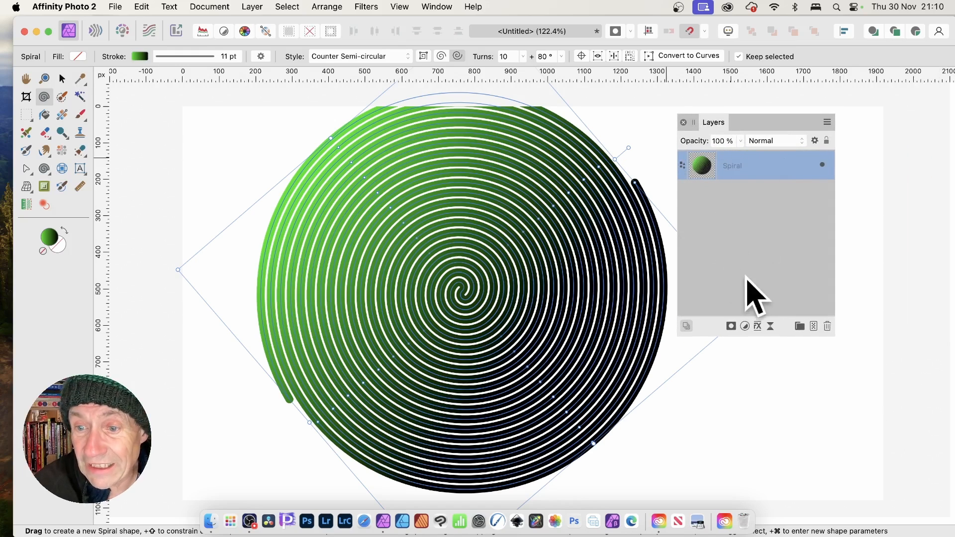
mouse_move(774, 347)
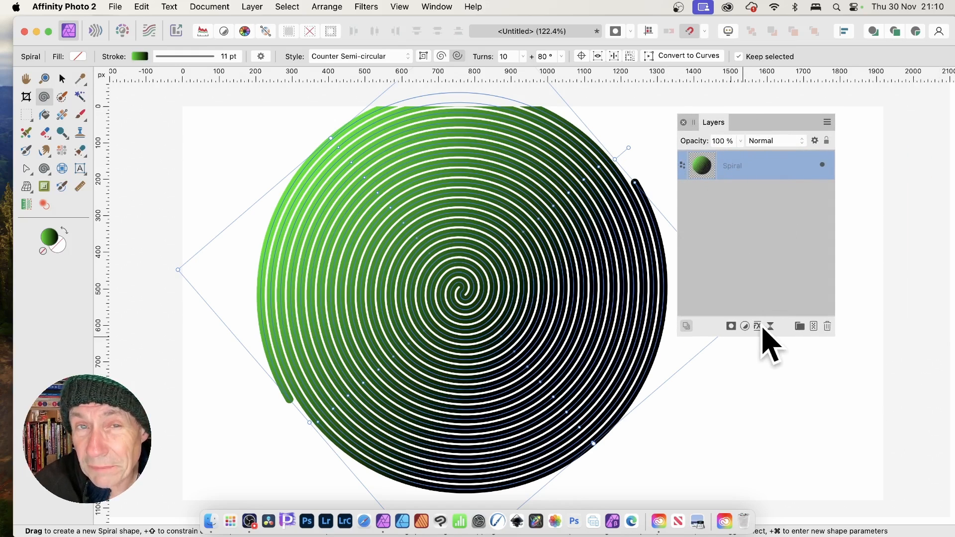
mouse_move(757, 327)
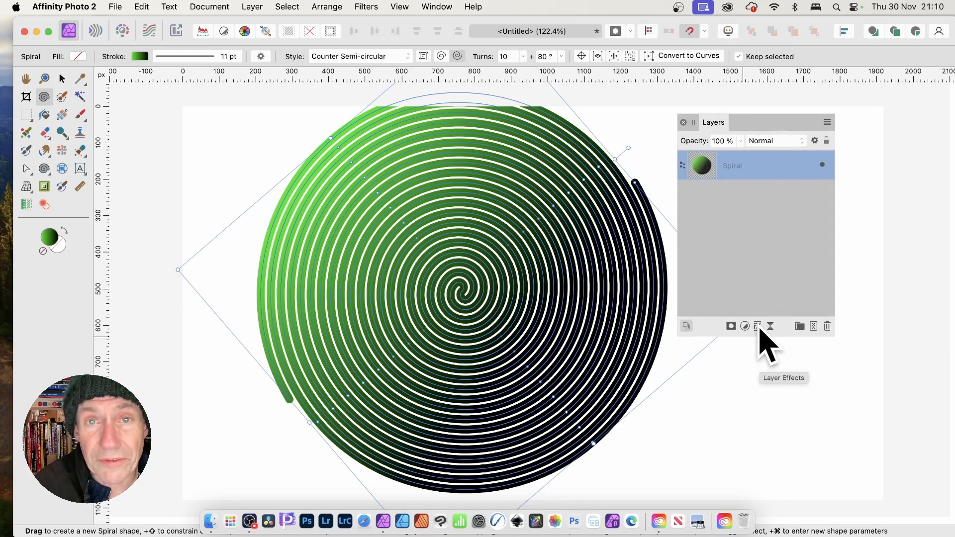
- Add a soft Outer Shadow with adjusted radius and offset plus a 3D effect to the spiral layer
left_click(757, 326)
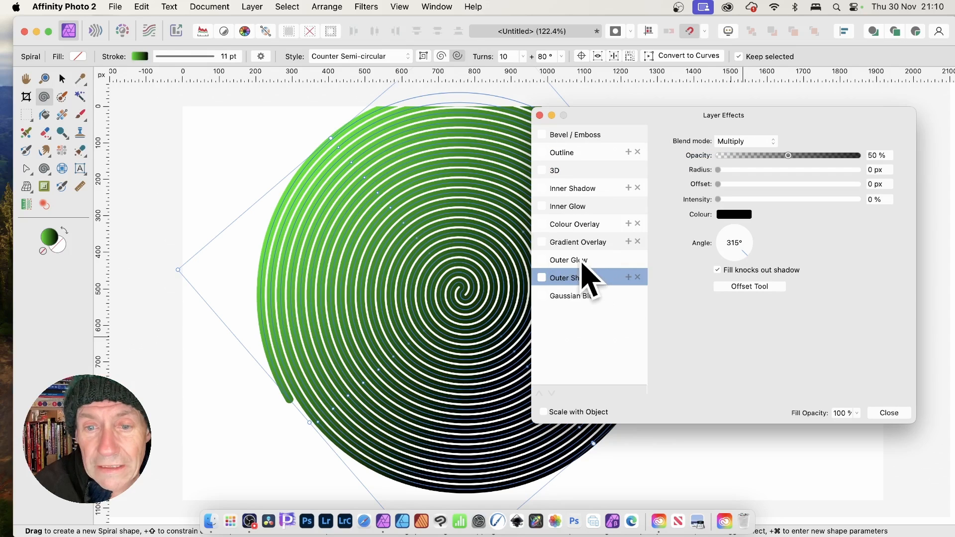
left_click(541, 278)
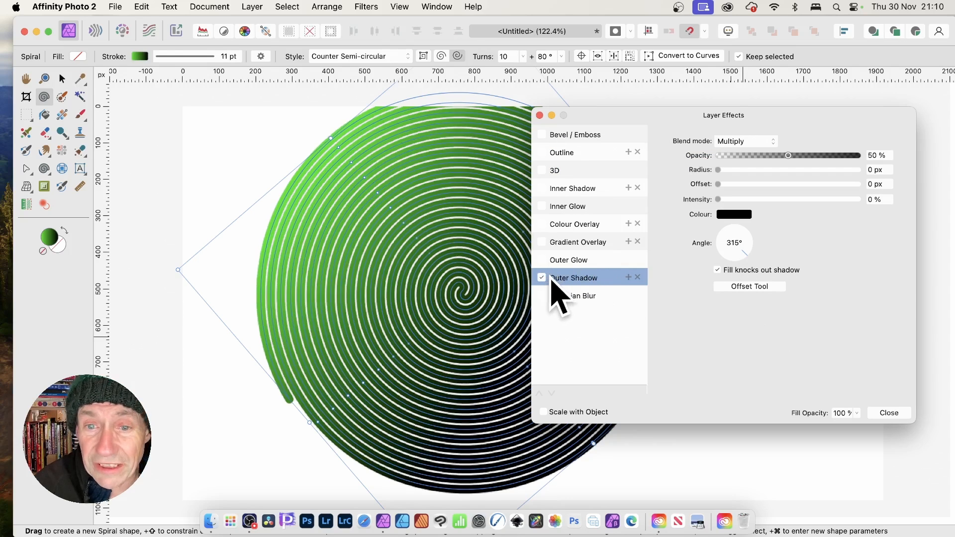
left_click_drag(717, 169, 783, 169)
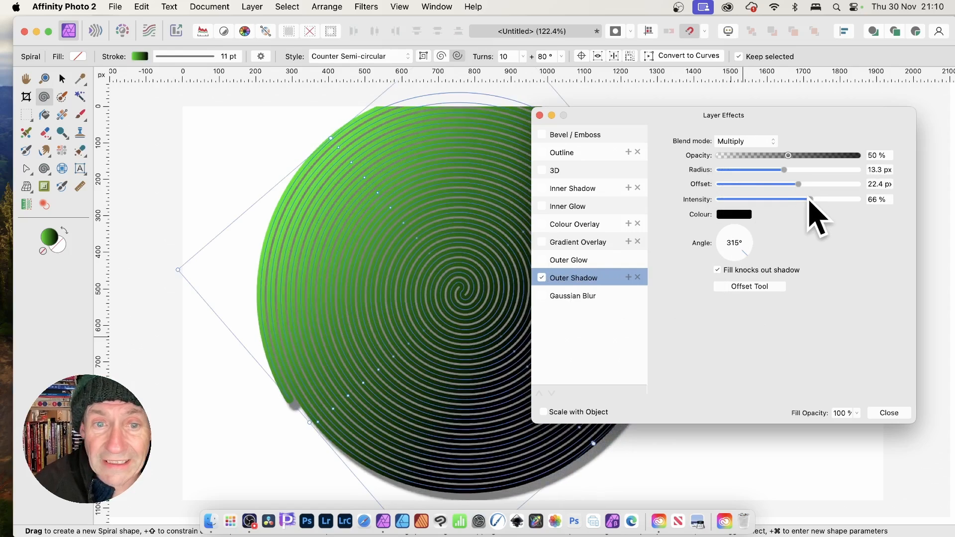
left_click_drag(797, 184, 745, 184)
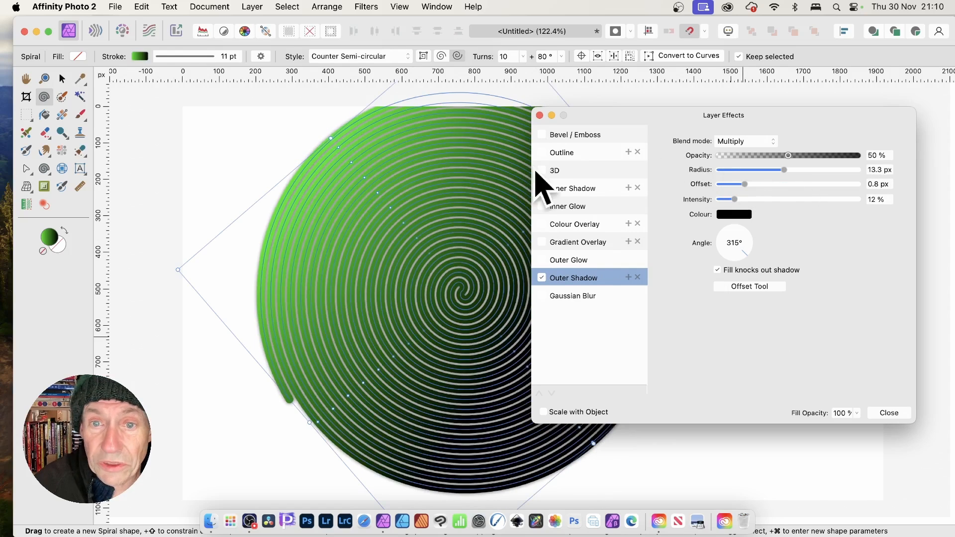
left_click(541, 170)
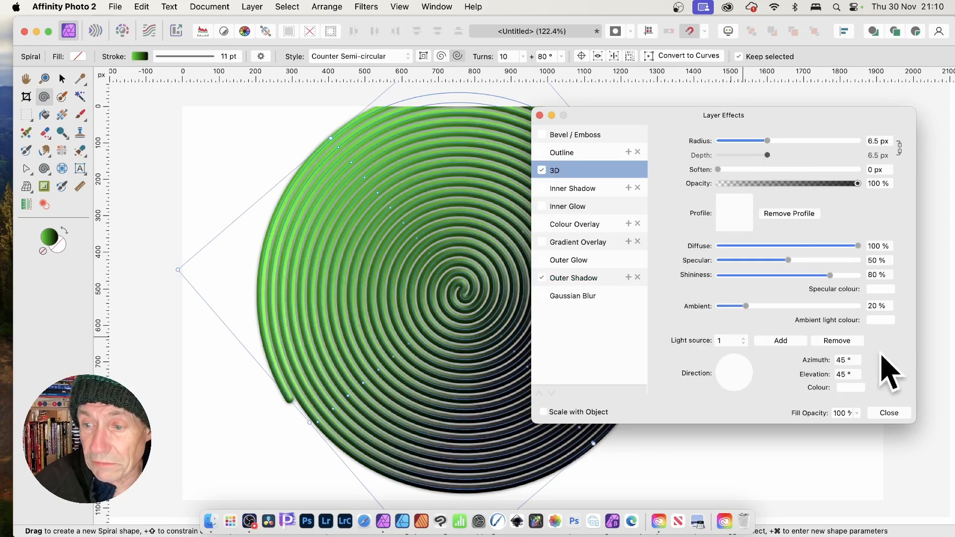
left_click(888, 413)
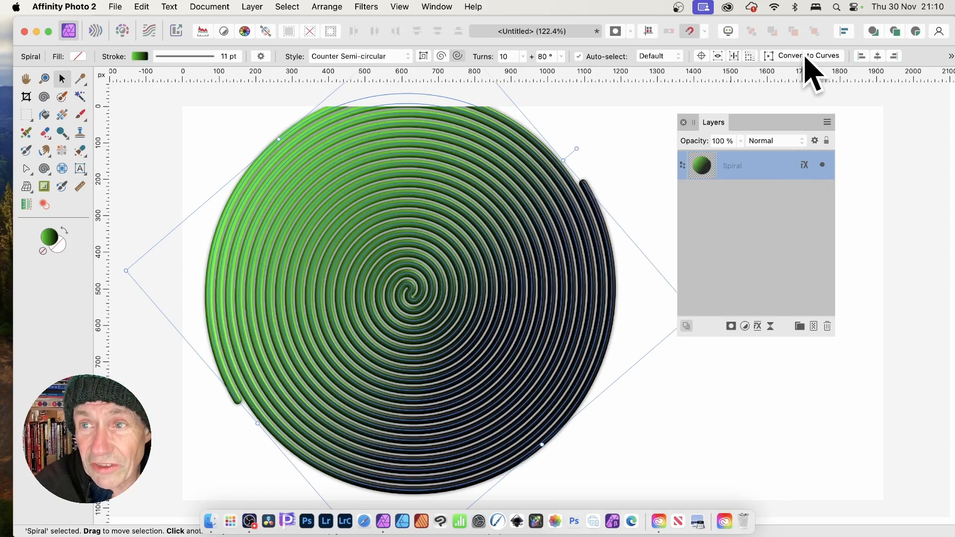
- Convert the spiral to curves and drag a node to reshape it
left_click(809, 56)
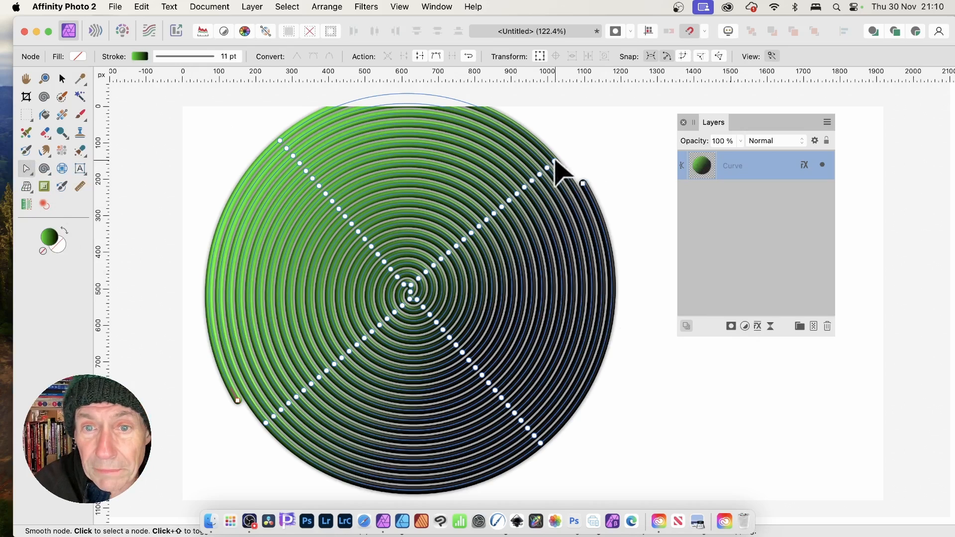
left_click_drag(582, 183, 639, 180)
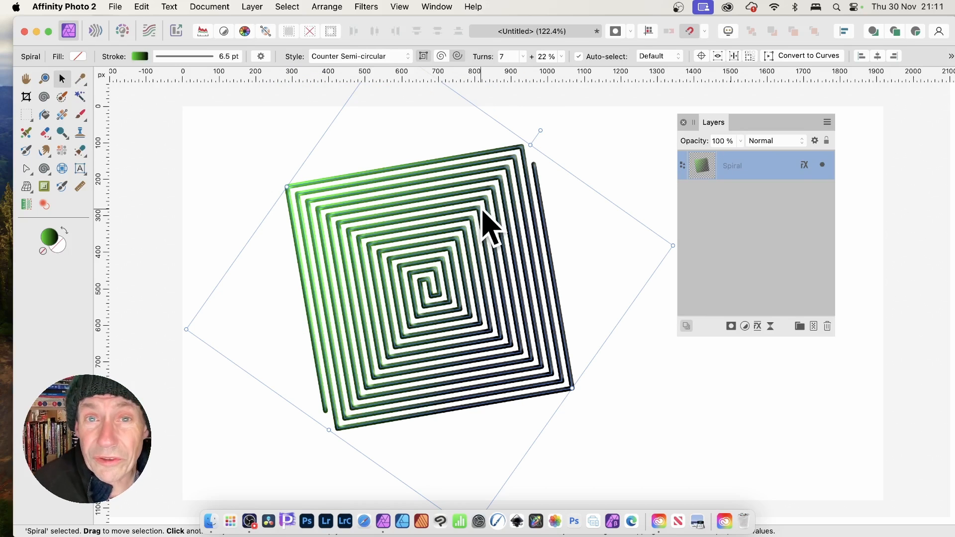
- Try a Deform warp on the square spiral, then cancel it
left_click(366, 7)
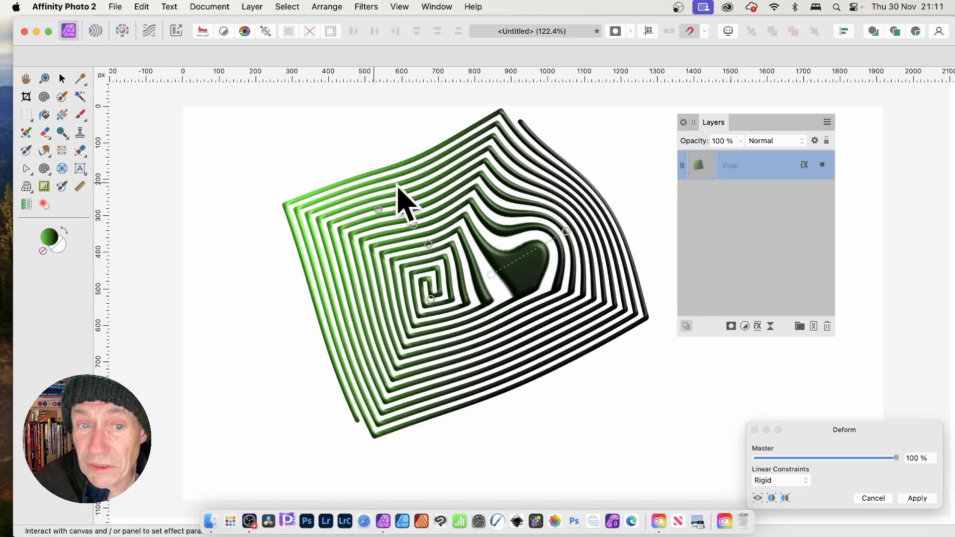
left_click(916, 498)
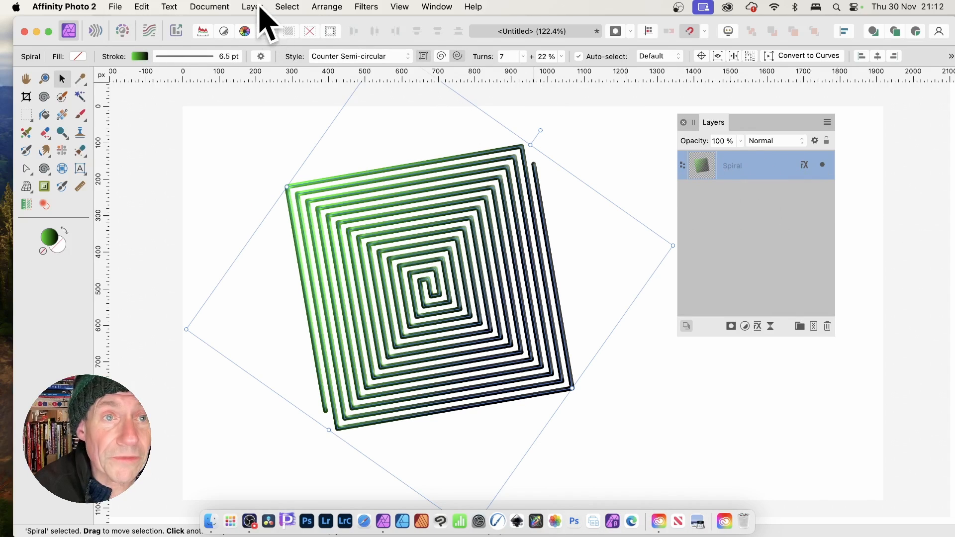
- Apply a Live Twirl with radius about 381.3 px to the spiral and close its settings
left_click(251, 7)
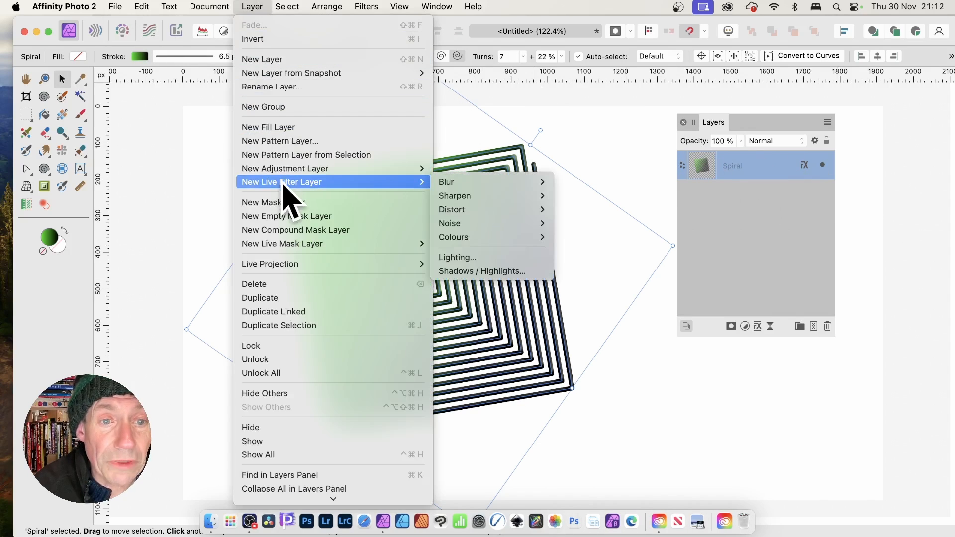
mouse_move(463, 210)
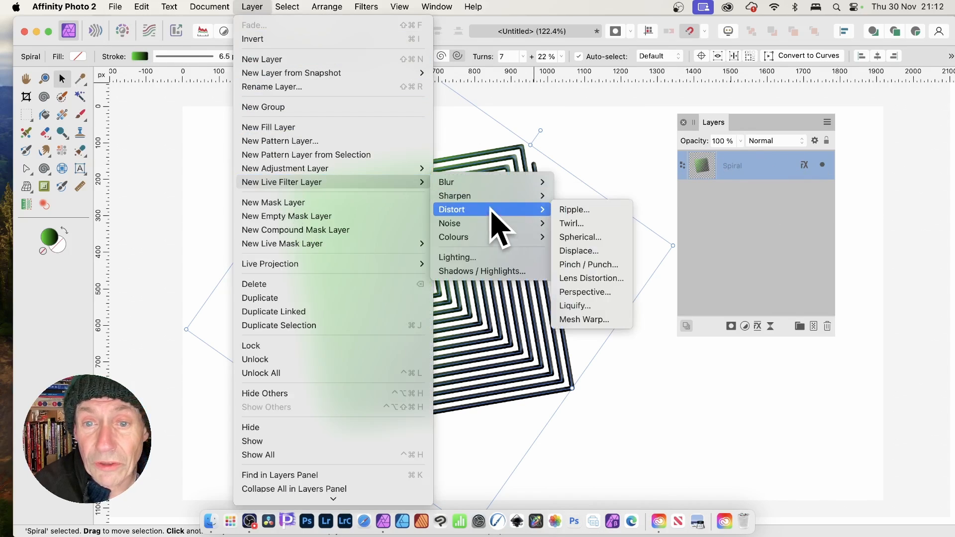
mouse_move(571, 223)
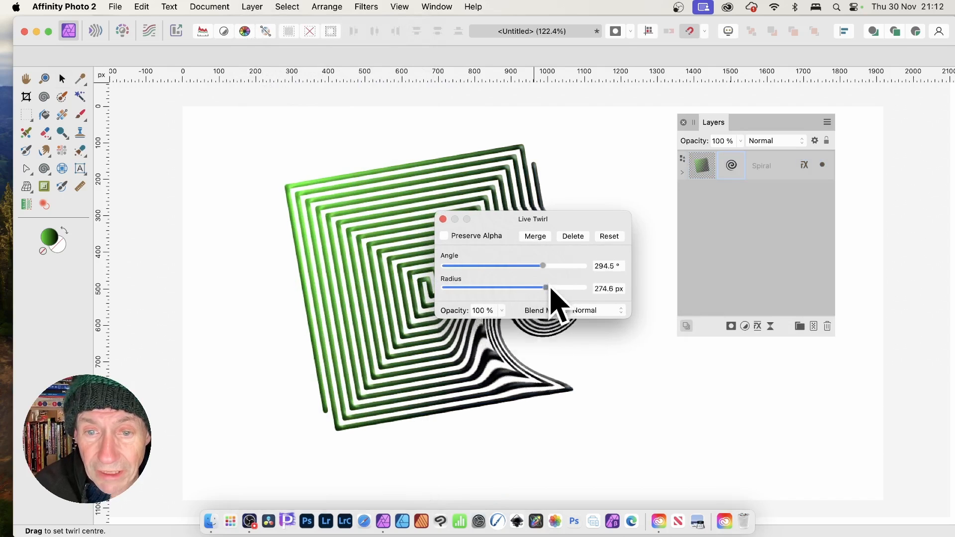
left_click_drag(545, 287, 568, 287)
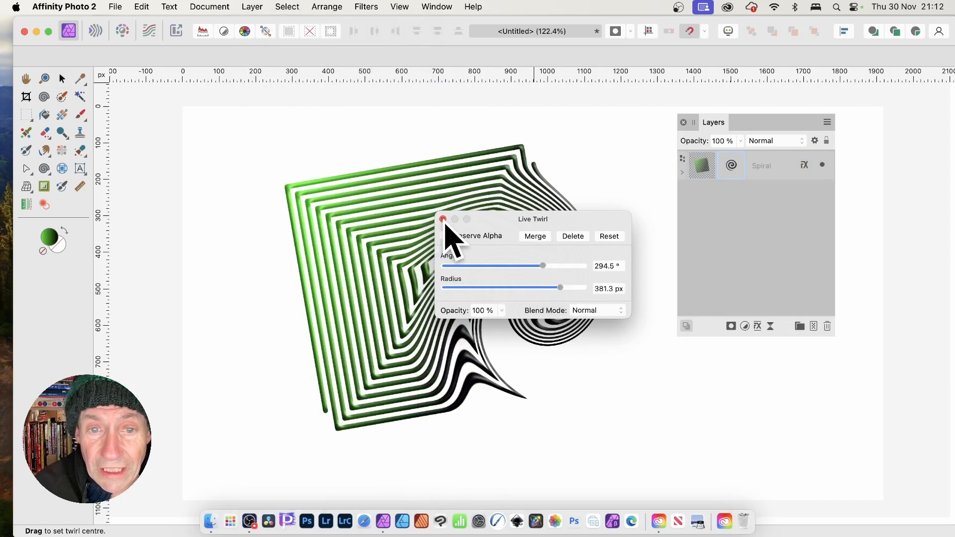
left_click(443, 220)
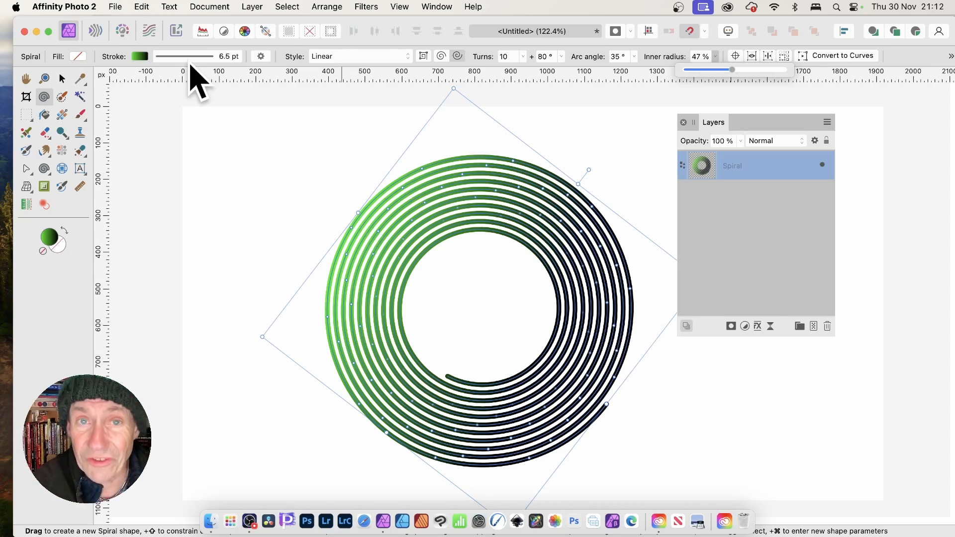
- Show the Assets panel via Window and reveal the category's Add from Selection option
left_click(436, 7)
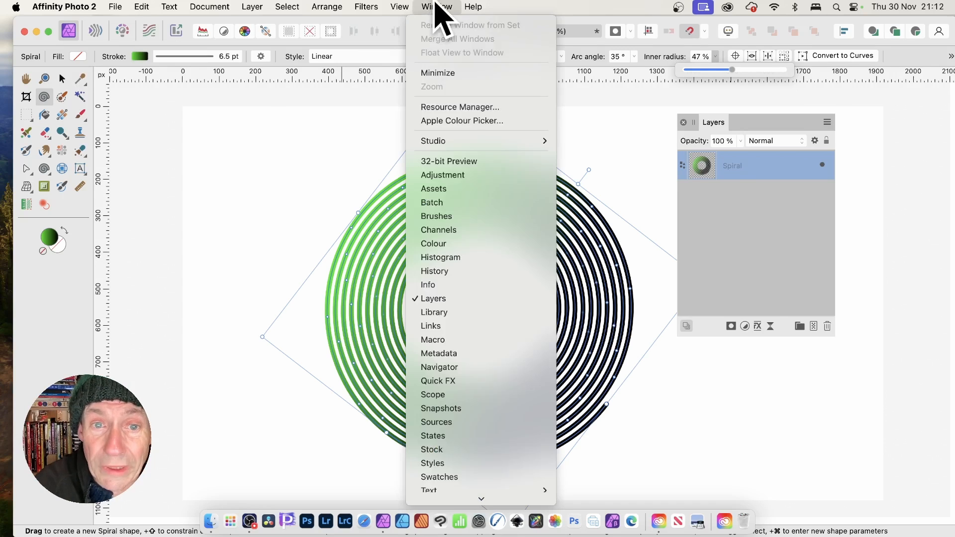
left_click(436, 6)
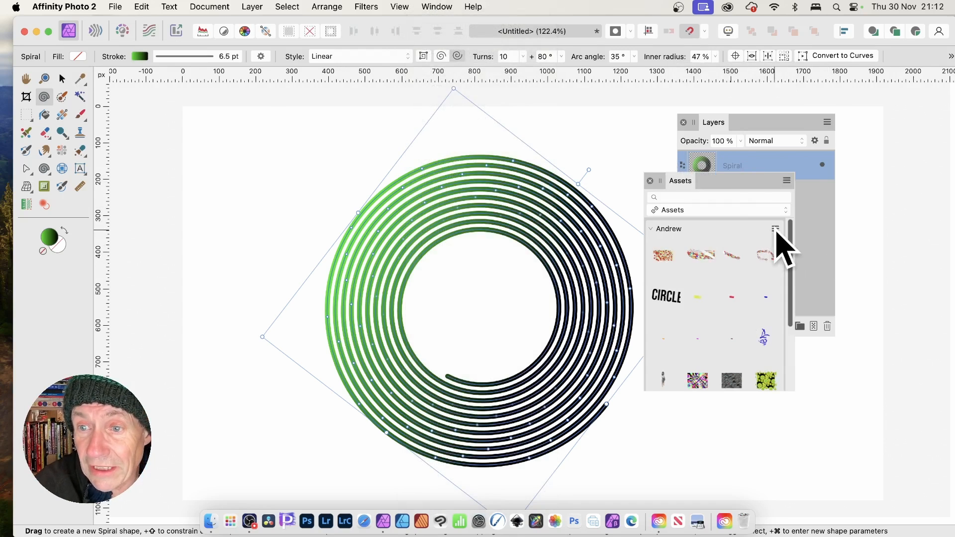
left_click(775, 229)
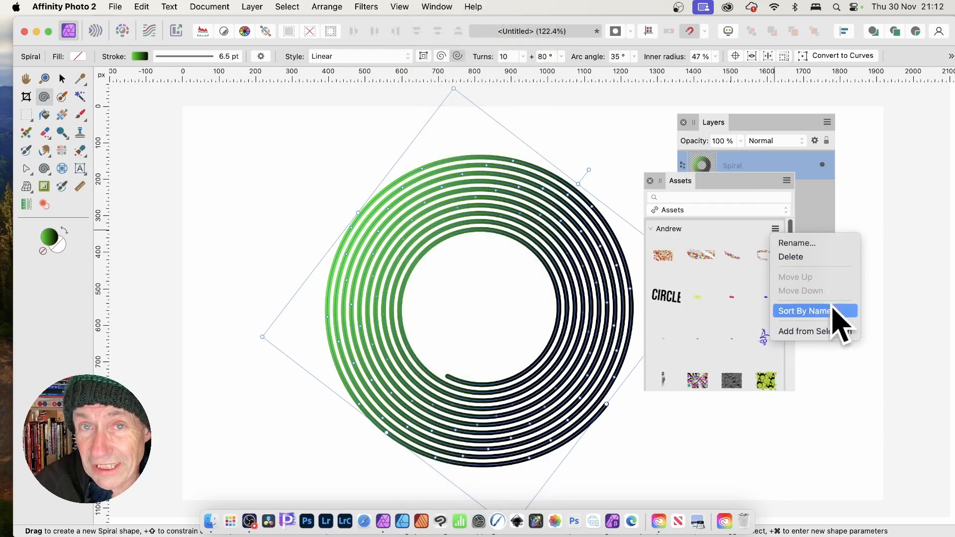
mouse_move(770, 180)
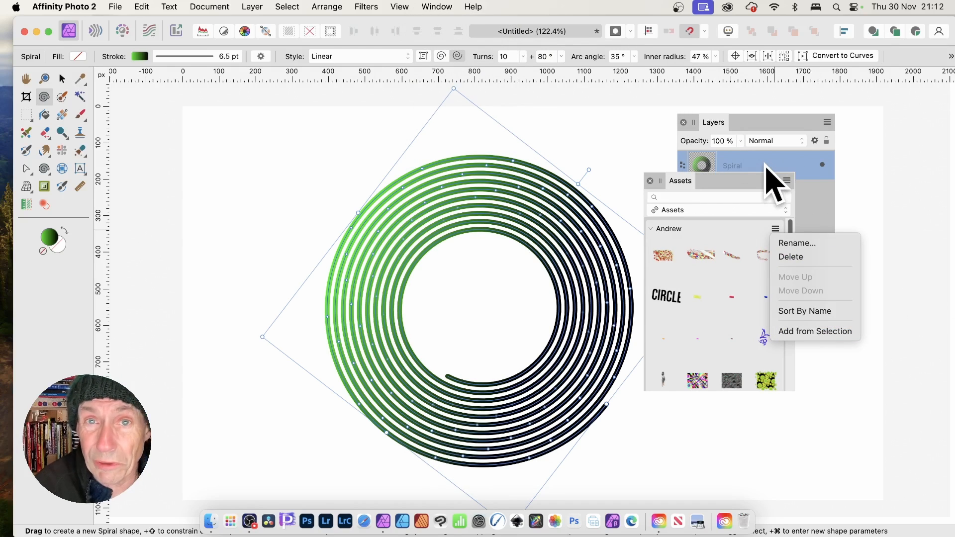
mouse_move(700, 195)
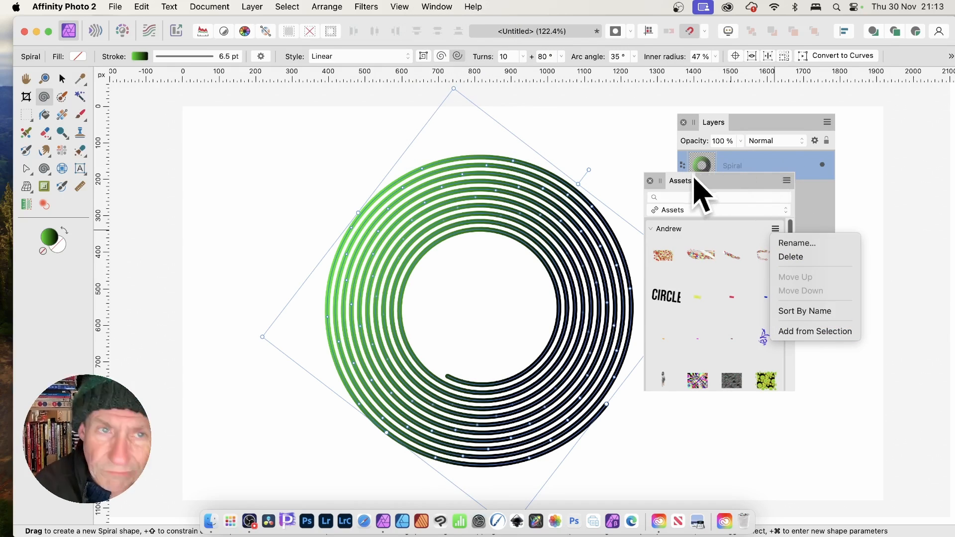
mouse_move(299, 67)
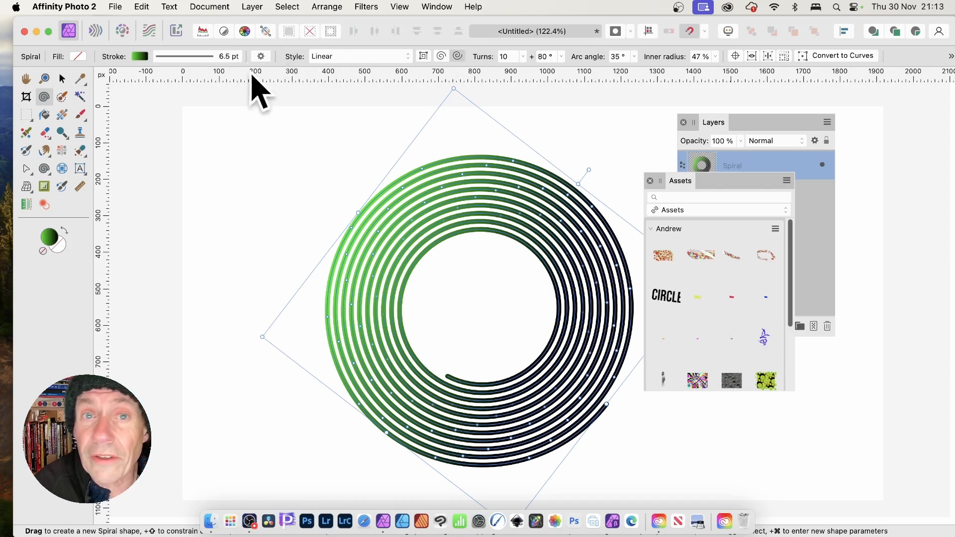
- Save the current spiral settings as a tool preset named Spiral 1
left_click(261, 55)
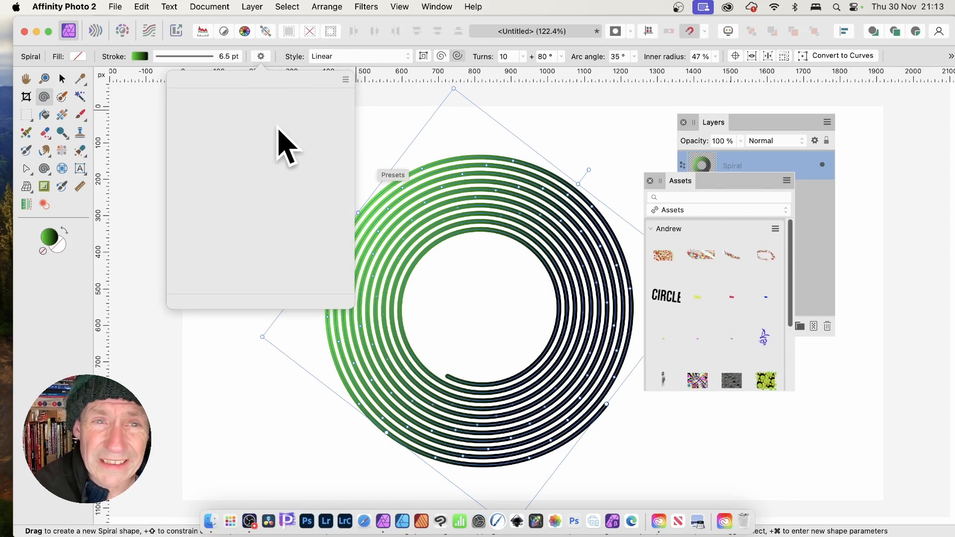
left_click(346, 80)
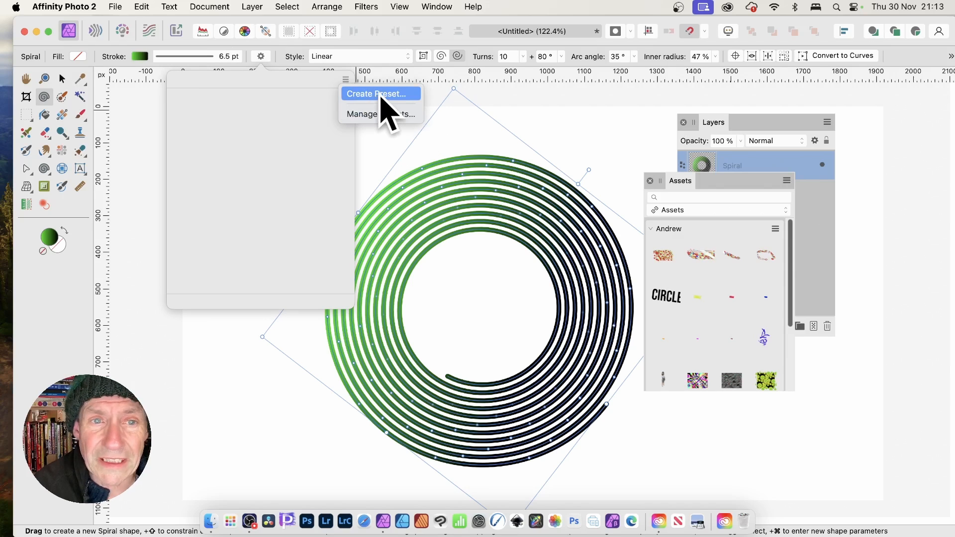
left_click(377, 94)
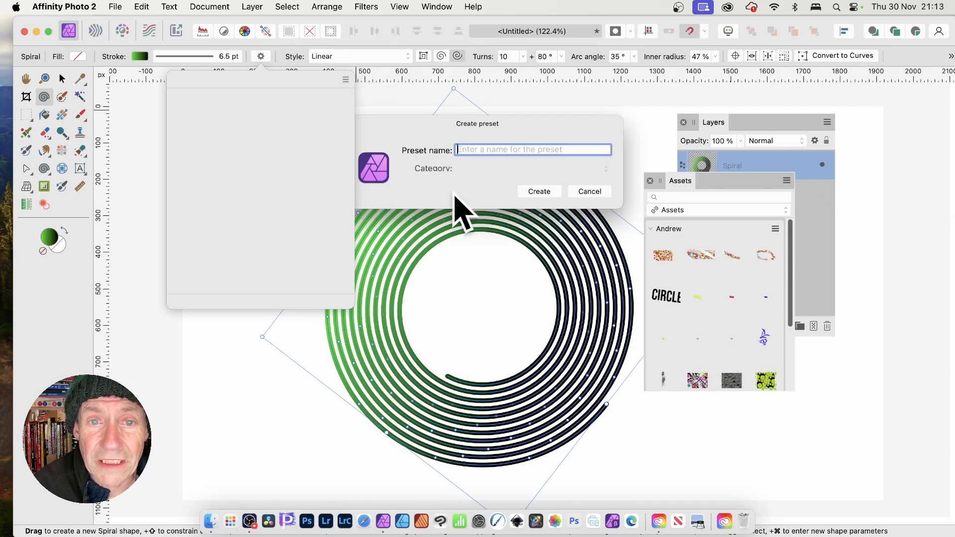
type("Spiral 1")
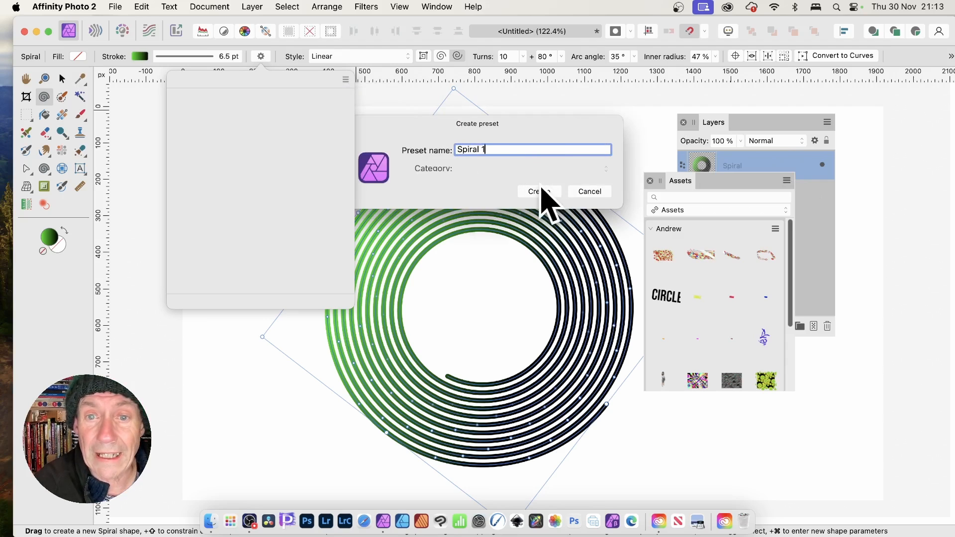
left_click(537, 191)
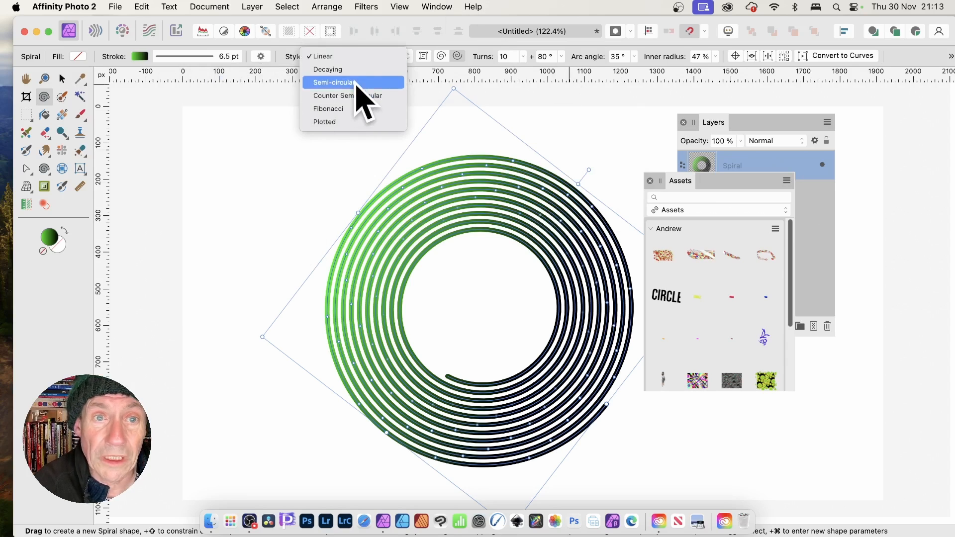
- Switch the spiral style to Semi-circular in the context toolbar
left_click(334, 83)
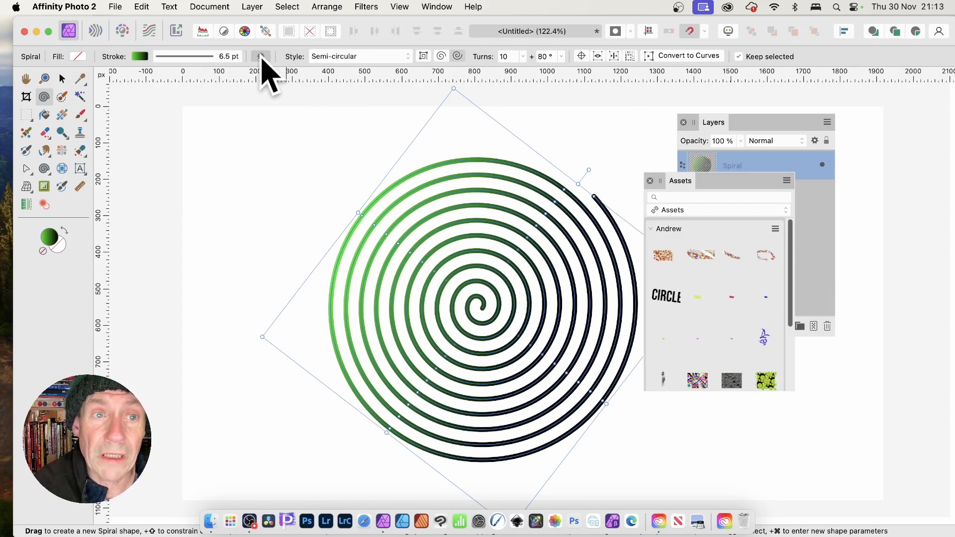
left_click(261, 56)
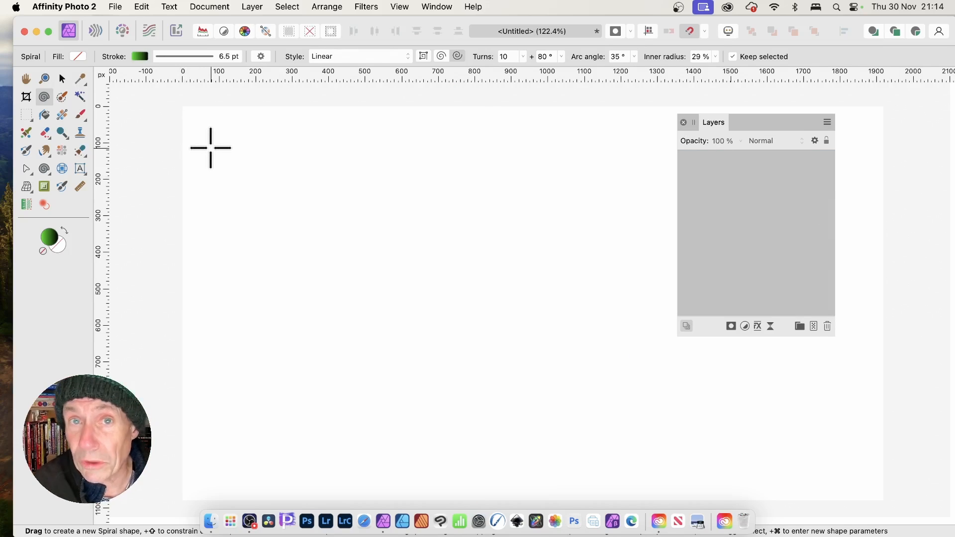
mouse_move(524, 327)
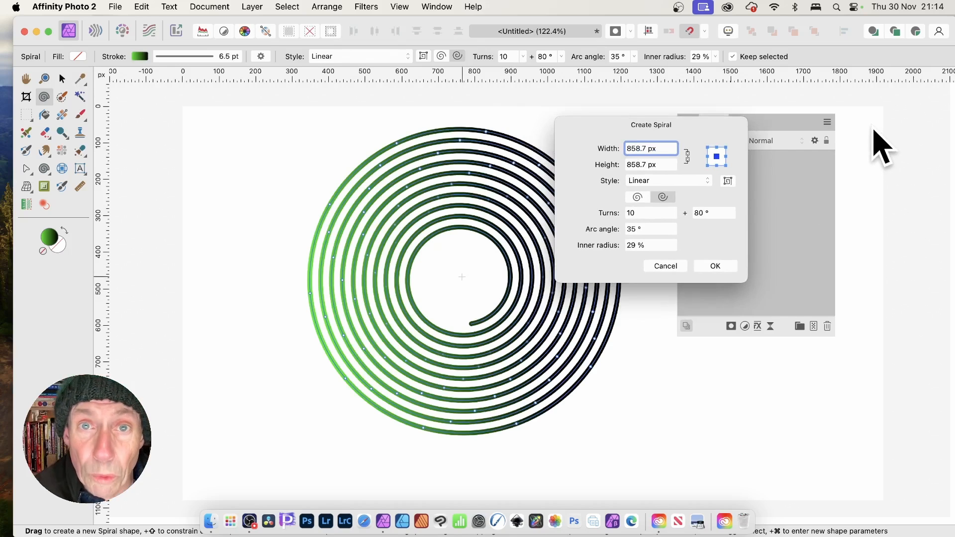
mouse_move(810, 152)
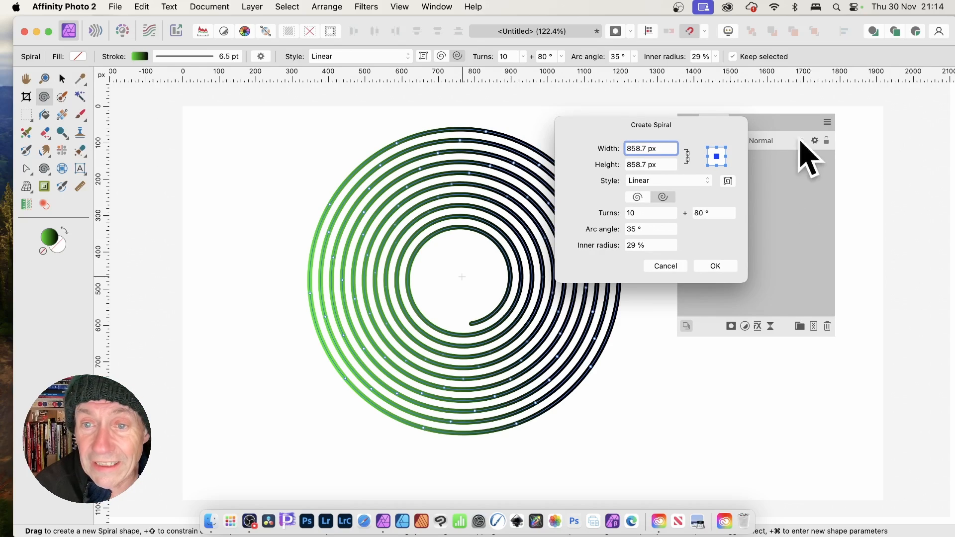
- In Create Spiral, choose Counter Semi-circular style and set Turns to 3
left_click(666, 180)
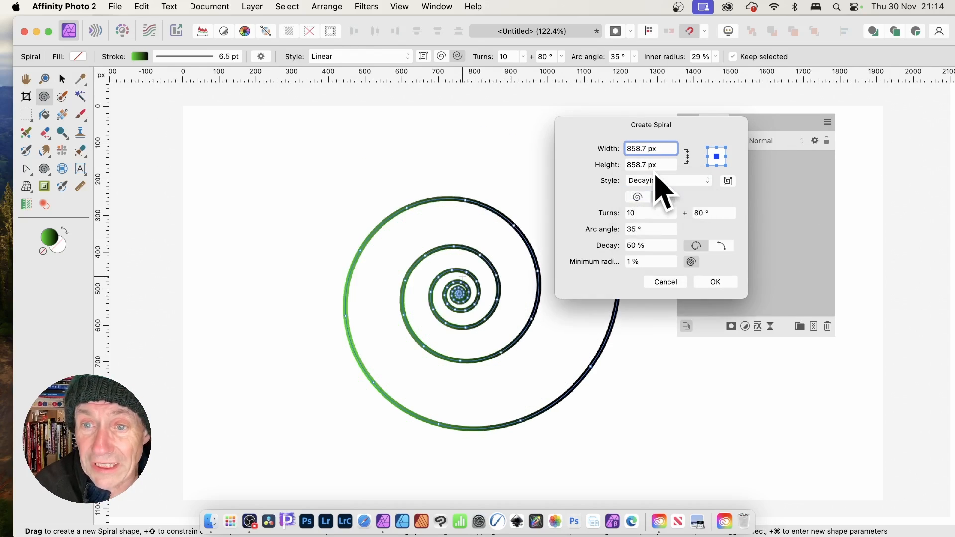
left_click(667, 180)
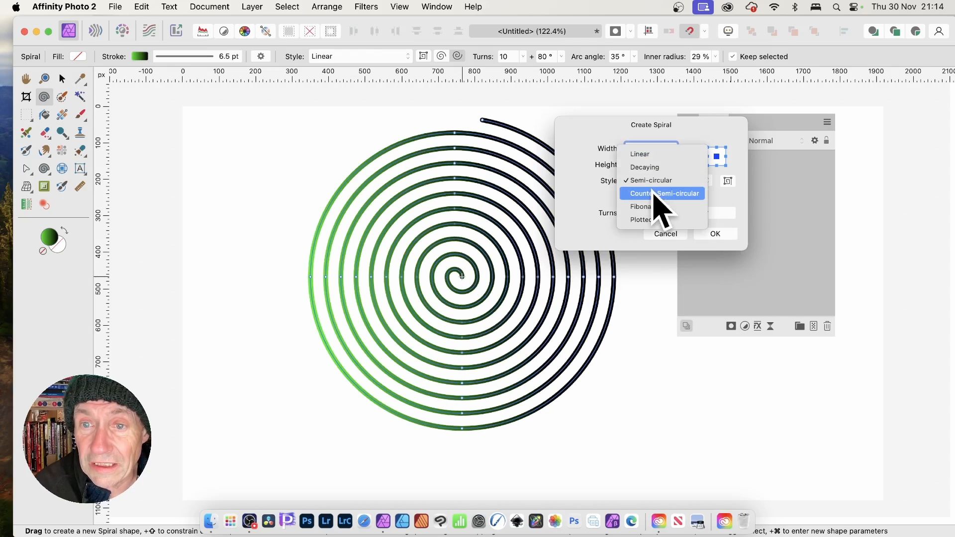
left_click(662, 193)
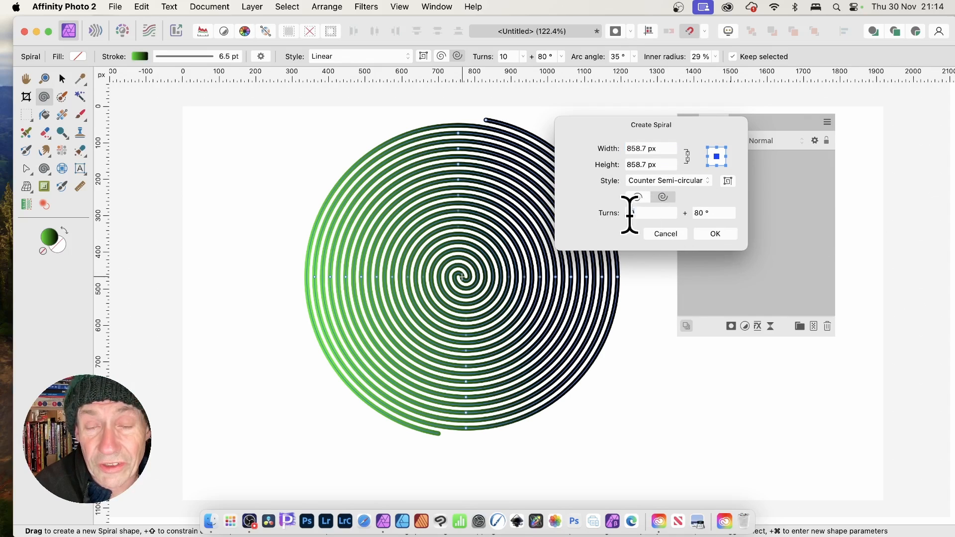
type("18")
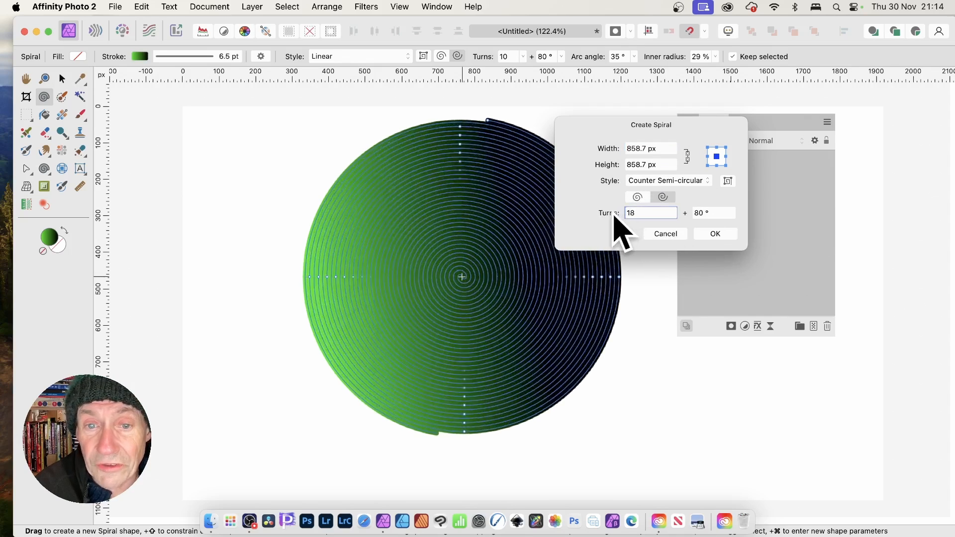
type("6")
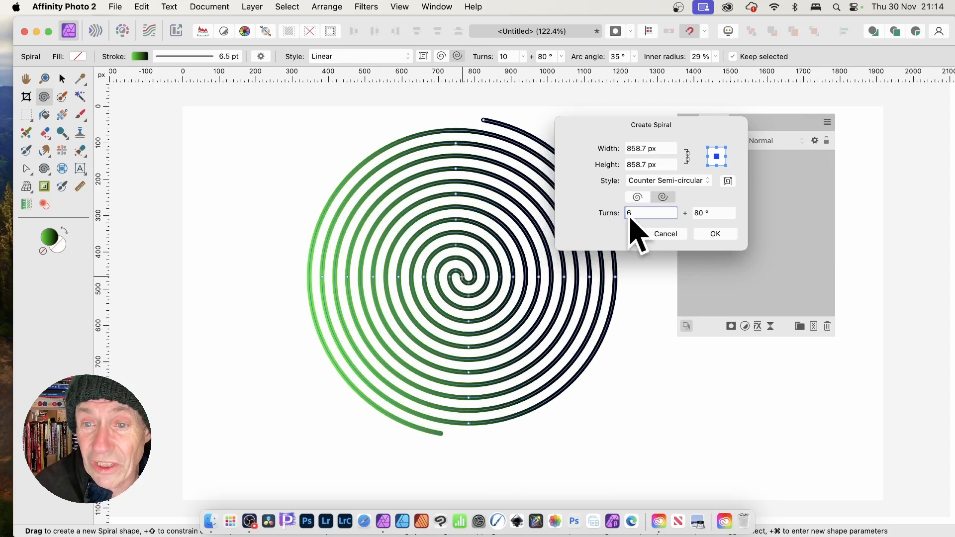
type("3")
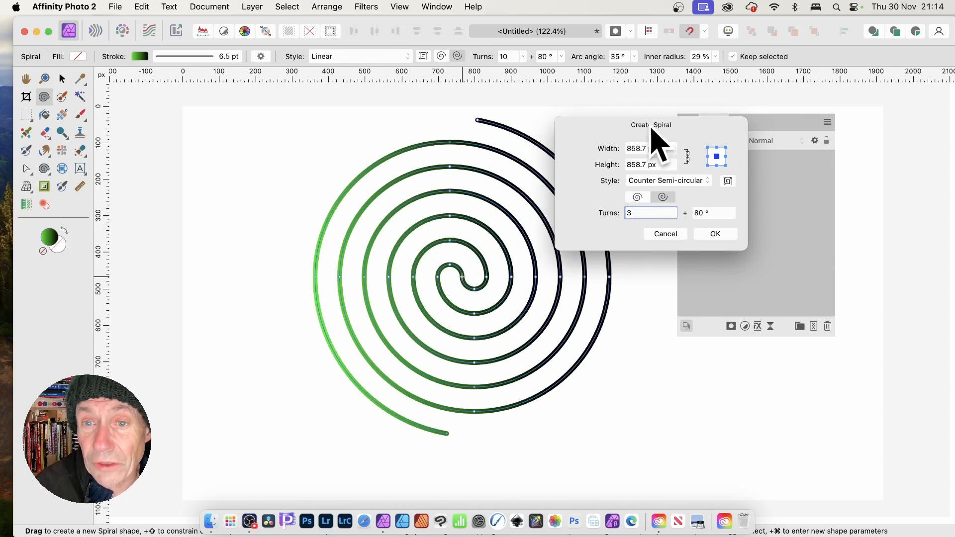
mouse_move(609, 158)
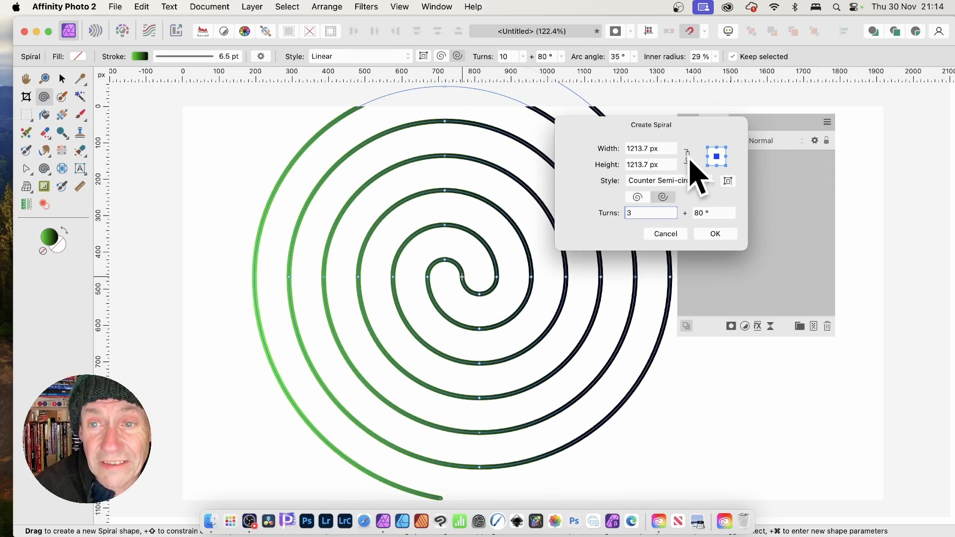
mouse_move(609, 165)
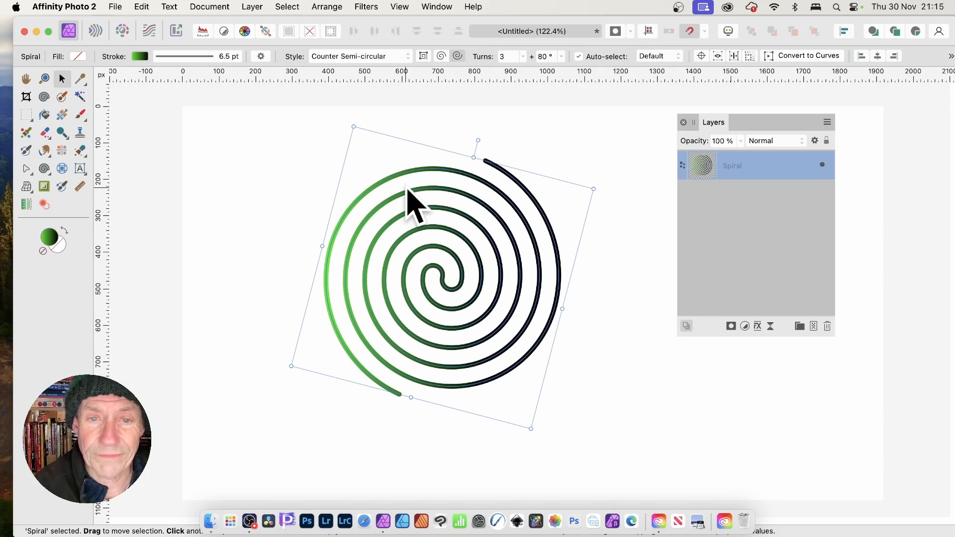
mouse_move(433, 268)
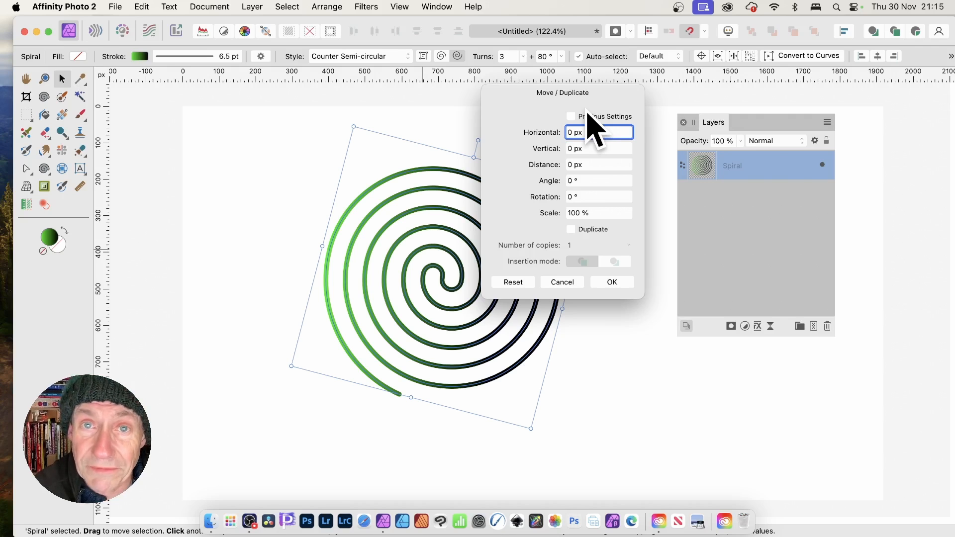
- Confirm the scaling so the spiral grows with a 10 pt stroke
left_click(612, 282)
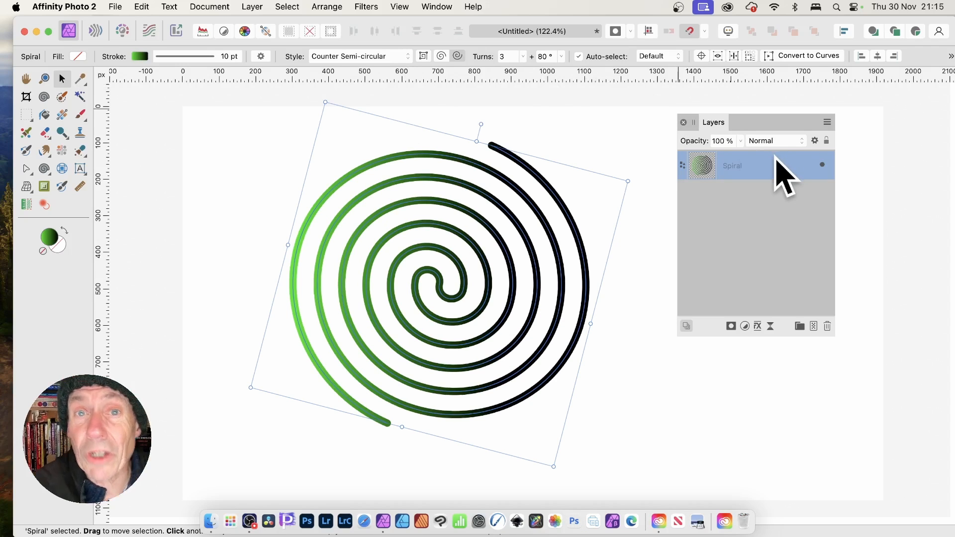